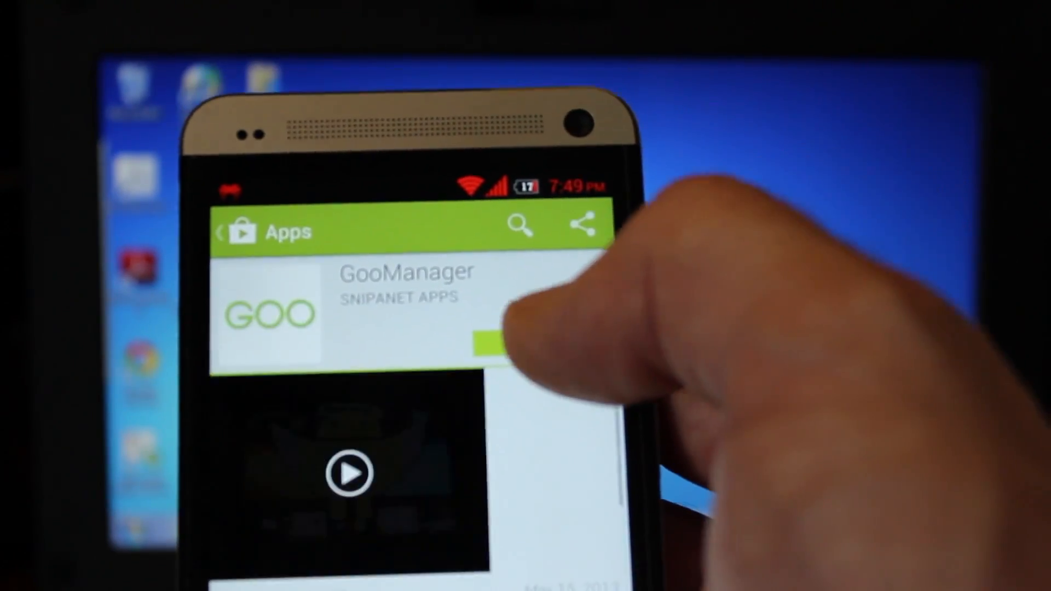
Step: Install GooManager by Snipanet Apps from its Play Store page and accept the prompt
{"action": "left_click", "coordinate": [486, 344]}
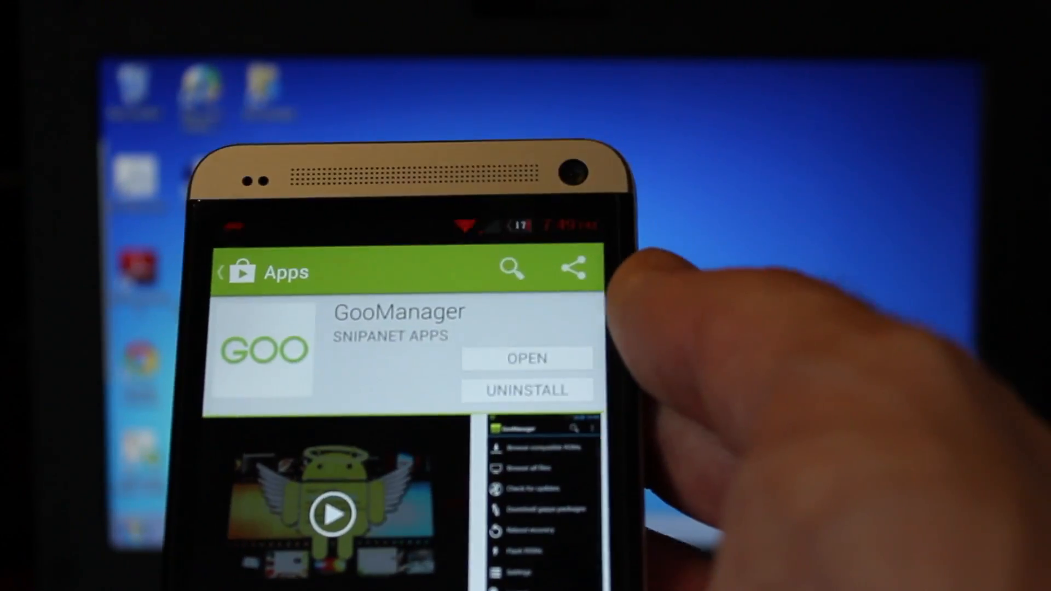
{"action": "left_click", "coordinate": [527, 358]}
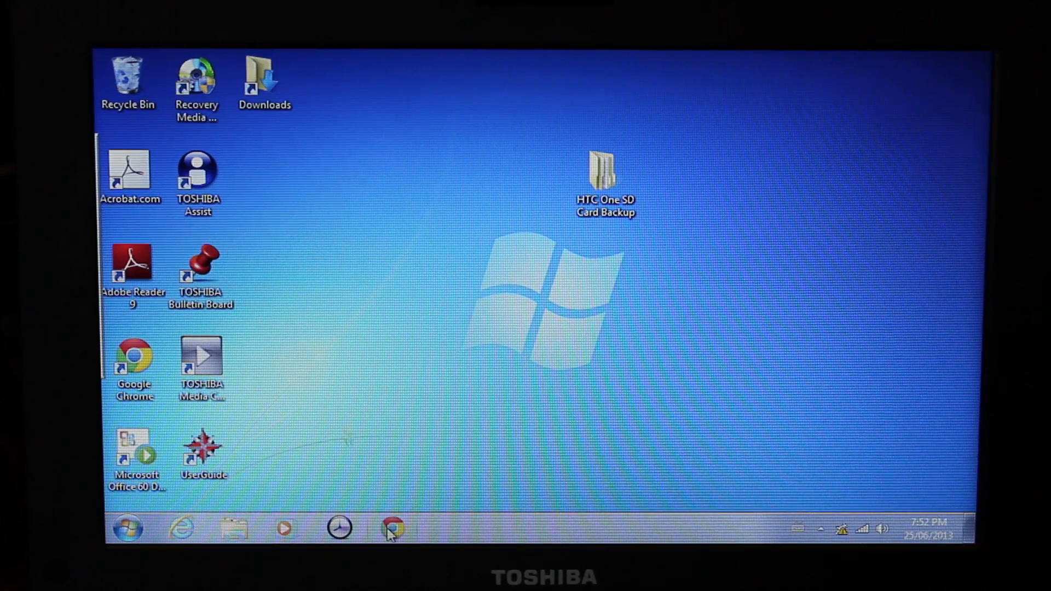
Step: Search Google in Chrome for 'android sdk' and open the Android SDK | Android Developers result
{"action": "left_click", "coordinate": [394, 529]}
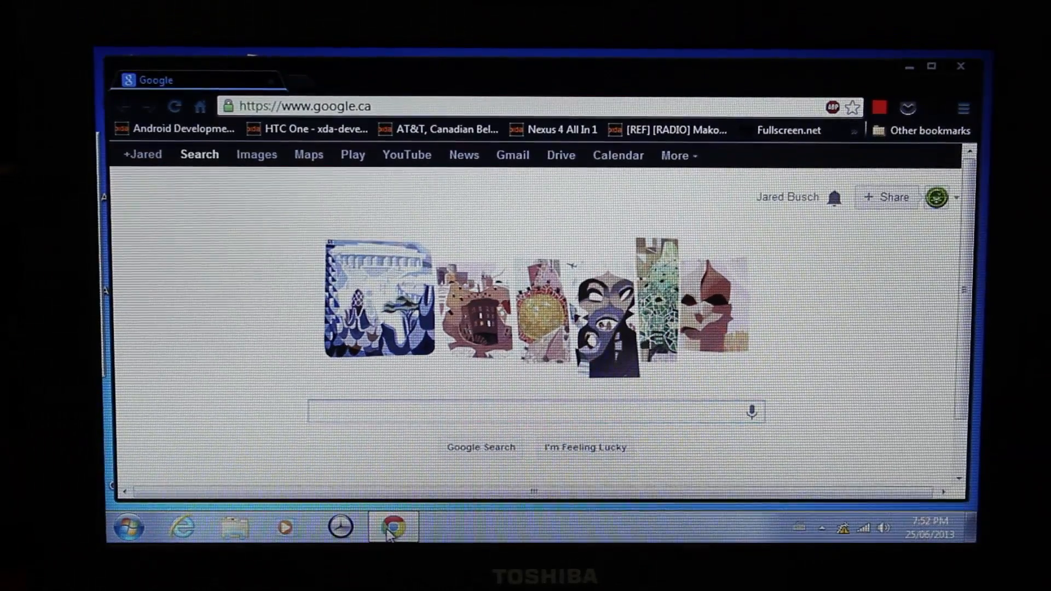
{"action": "type", "text": "android sdk"}
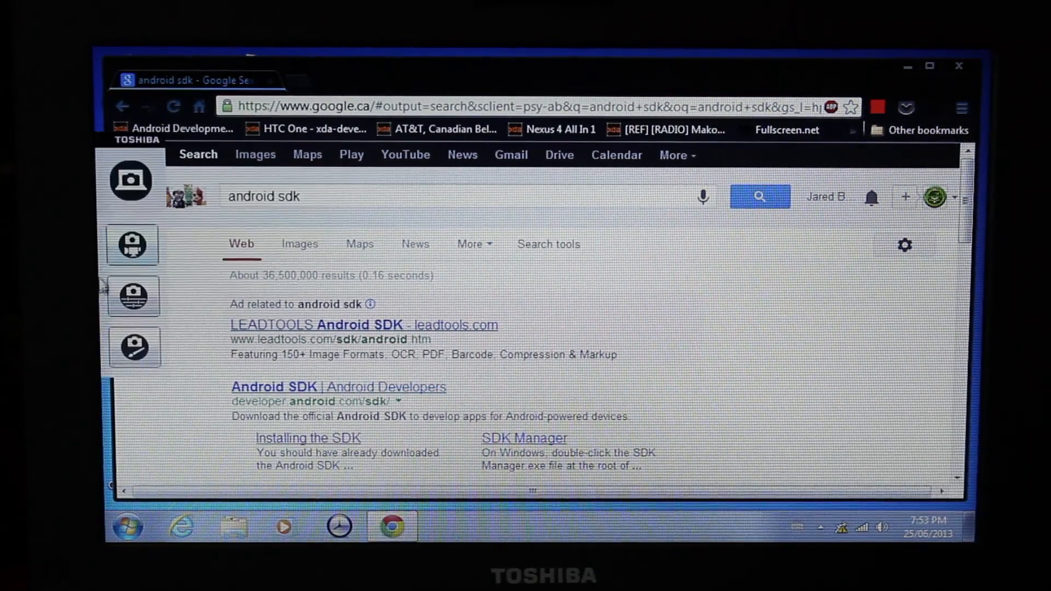
{"action": "left_click", "coordinate": [273, 387]}
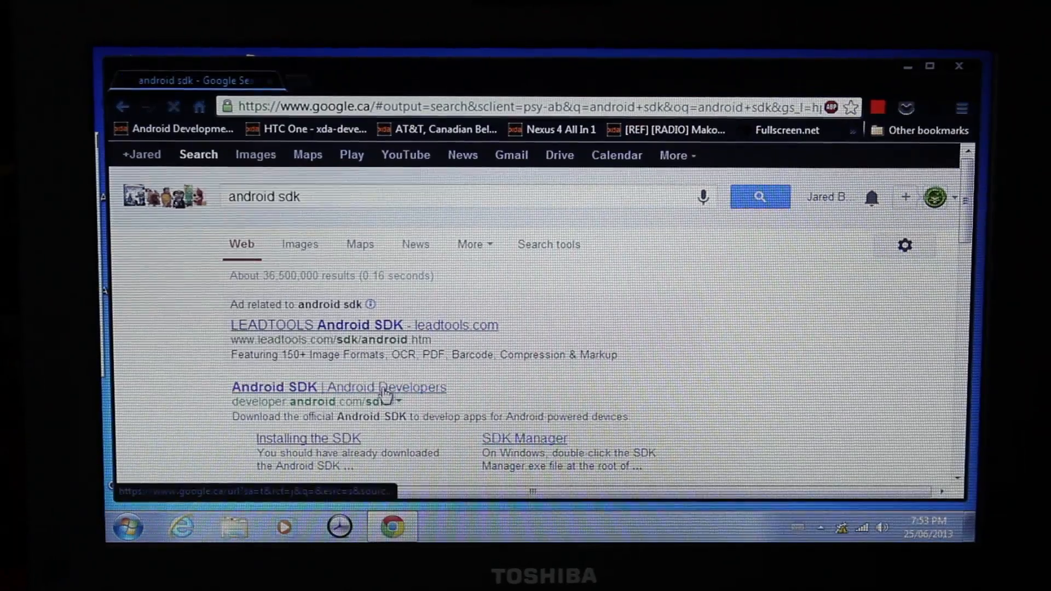
Step: Scroll the Get the Android SDK page to the download button, then minimize the browser
{"action": "left_click", "coordinate": [274, 387]}
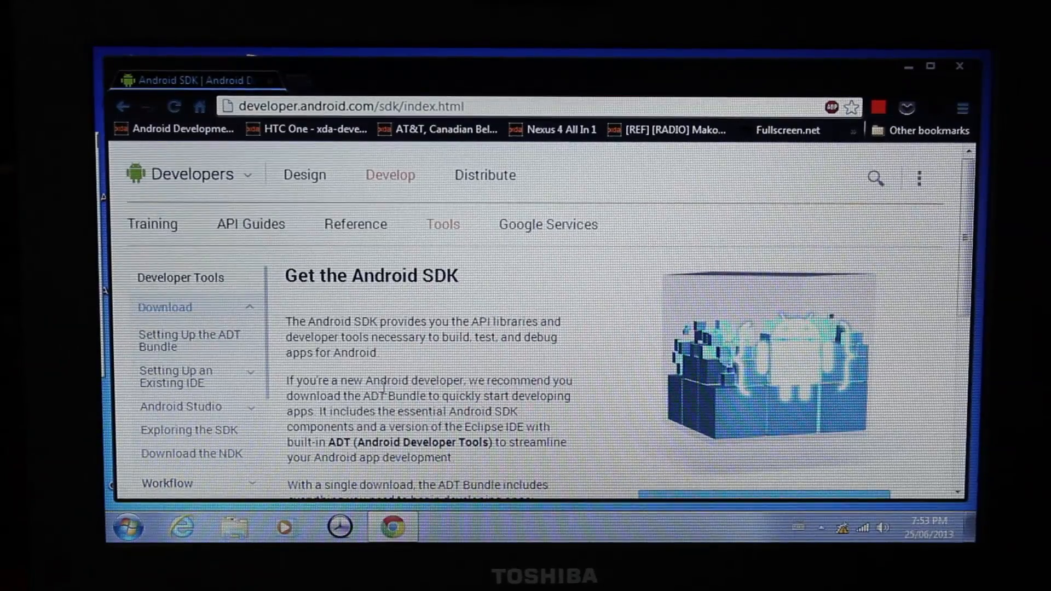
{"action": "scroll", "scroll_direction": "down", "scroll_amount": 3}
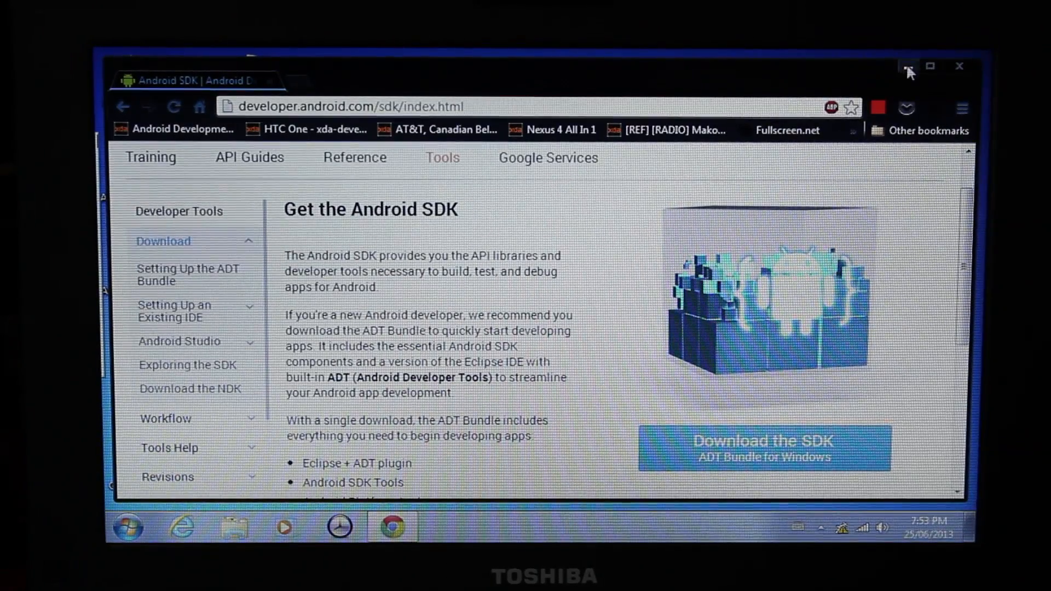
{"action": "left_click", "coordinate": [960, 65]}
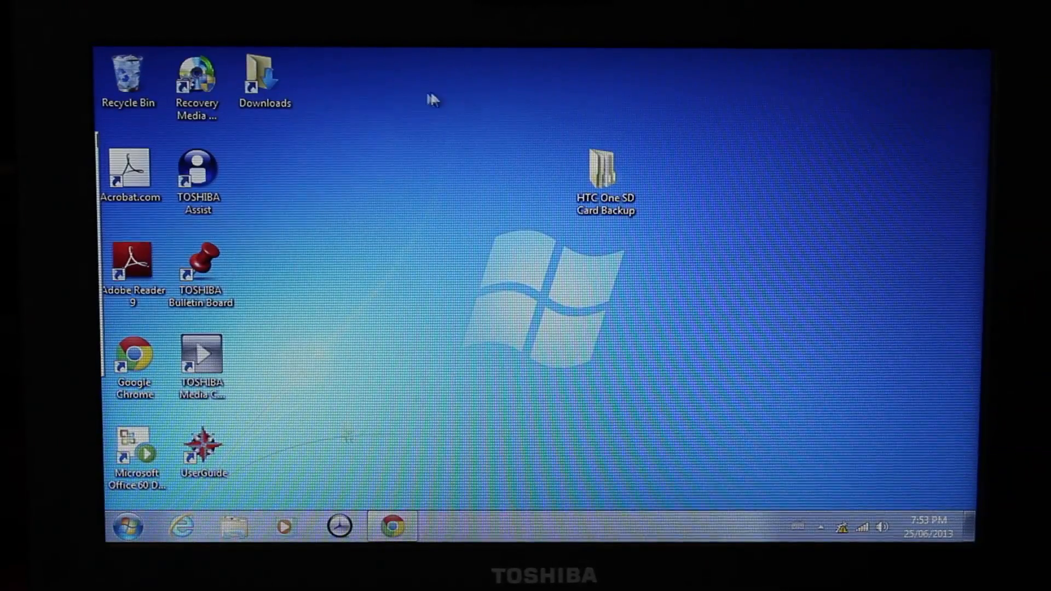
Step: Open Downloads with the adt-bundle archive, then go to the C: drive root
{"action": "left_click", "coordinate": [264, 74]}
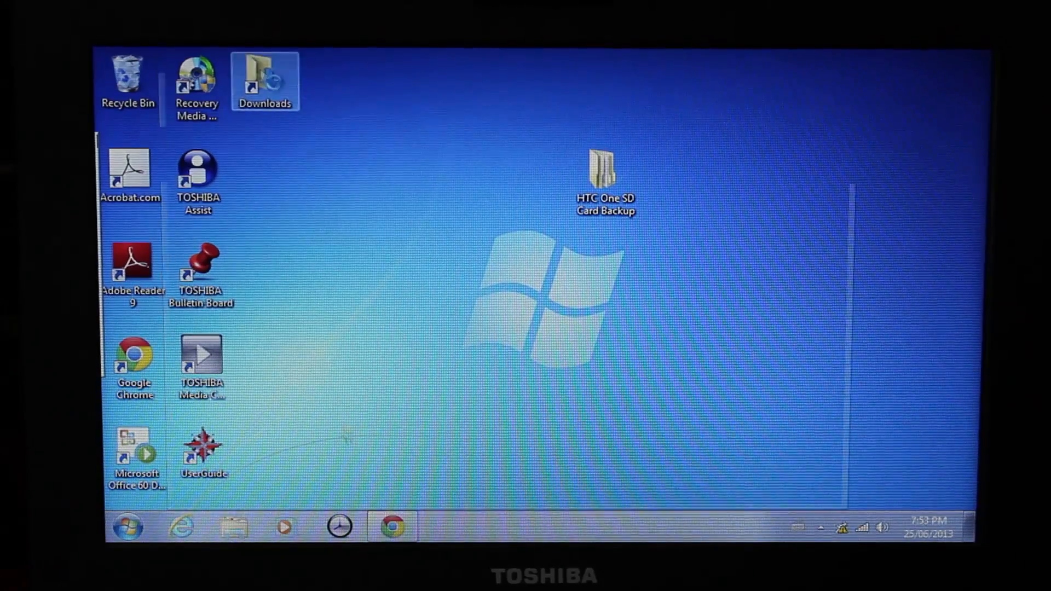
{"action": "double_click", "coordinate": [264, 75]}
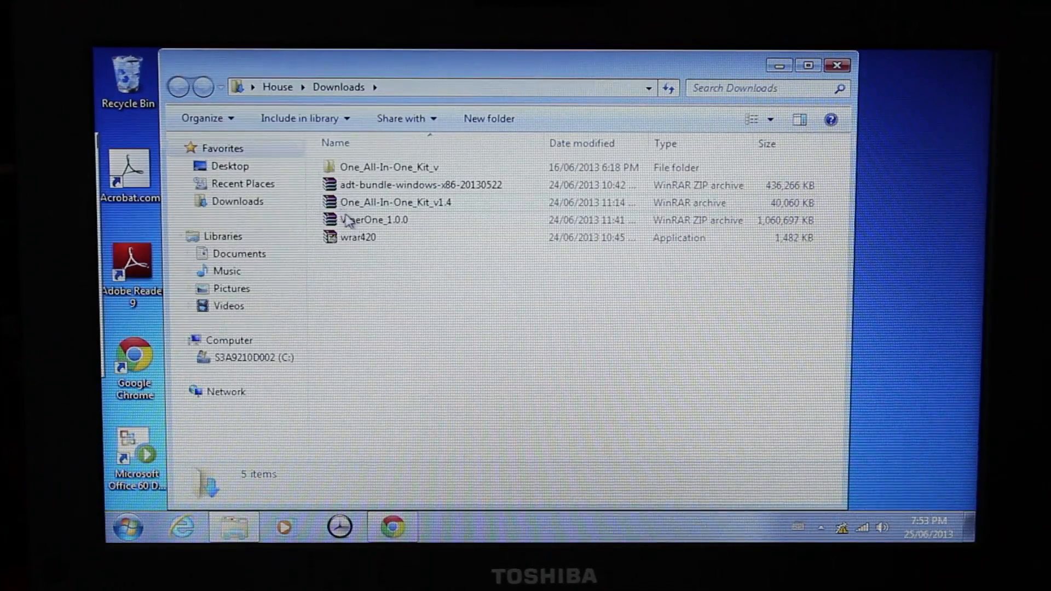
{"action": "left_click", "coordinate": [419, 184]}
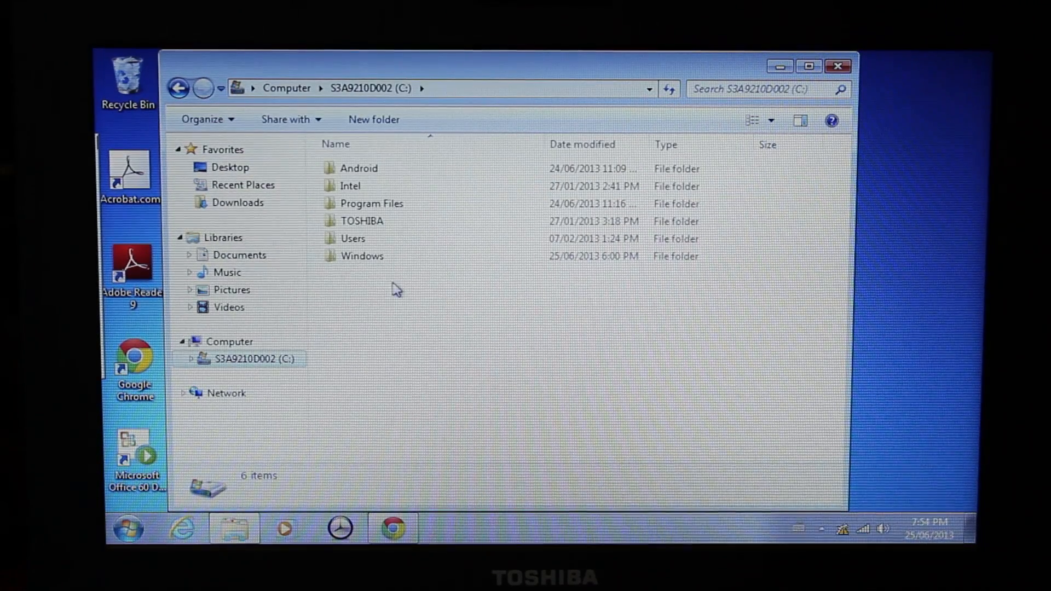
{"action": "double_click", "coordinate": [360, 167]}
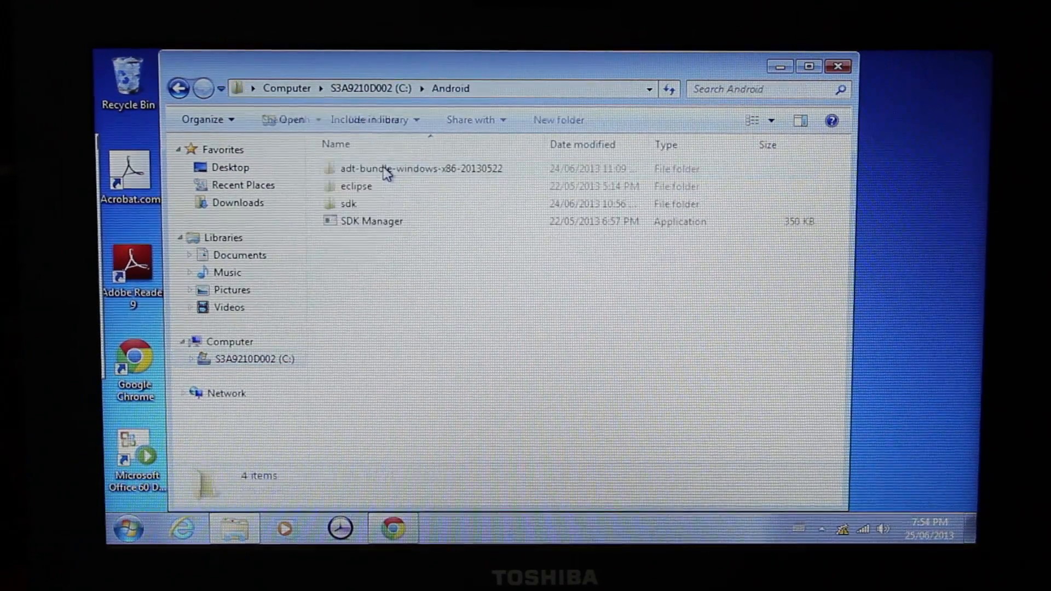
{"action": "left_click", "coordinate": [415, 167]}
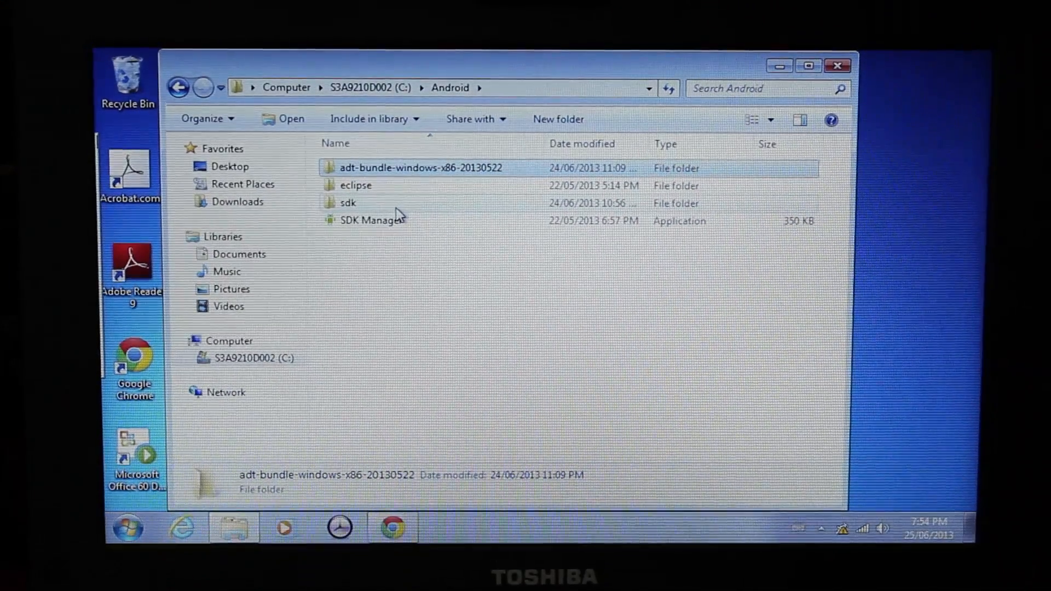
{"action": "left_click", "coordinate": [355, 185]}
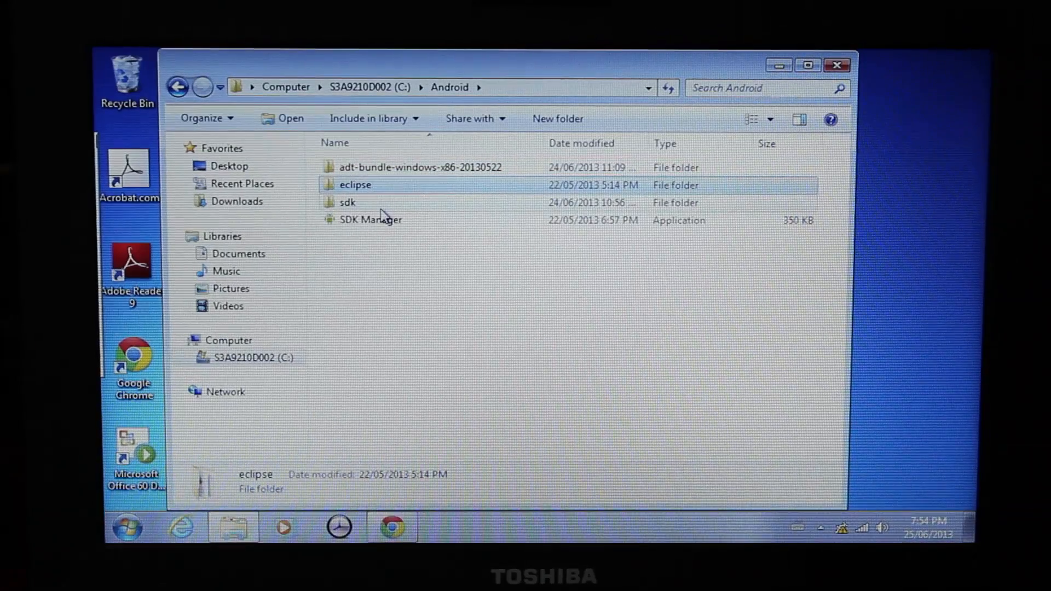
{"action": "left_click", "coordinate": [372, 219]}
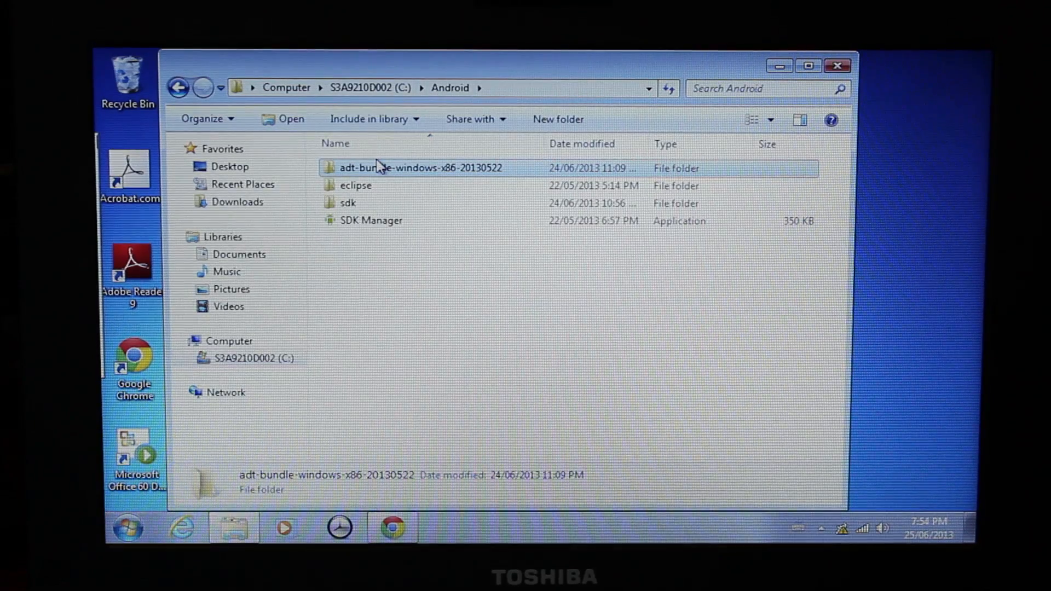
{"action": "double_click", "coordinate": [419, 167]}
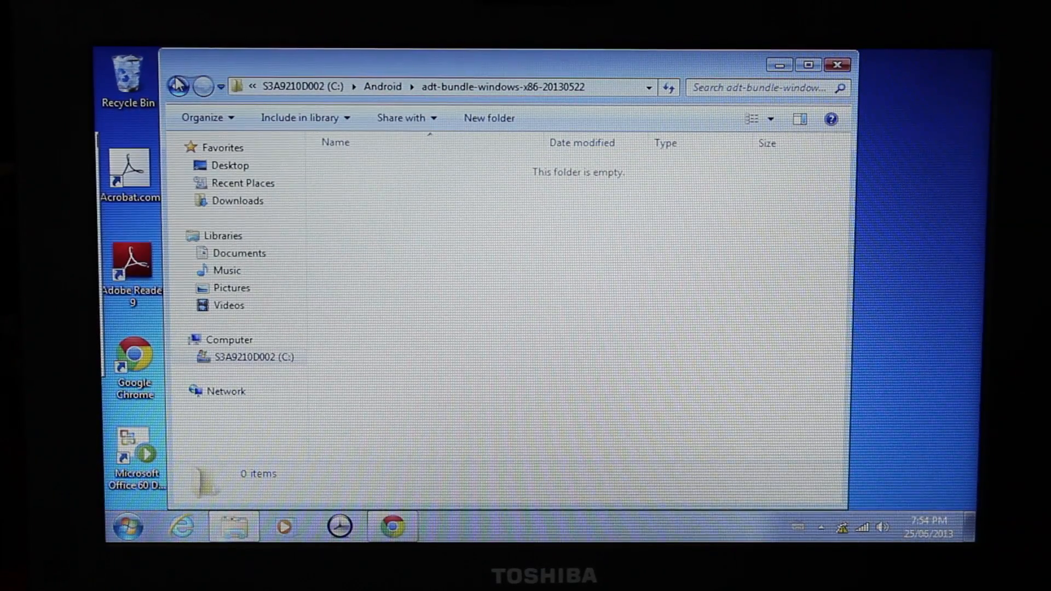
{"action": "left_click", "coordinate": [177, 86]}
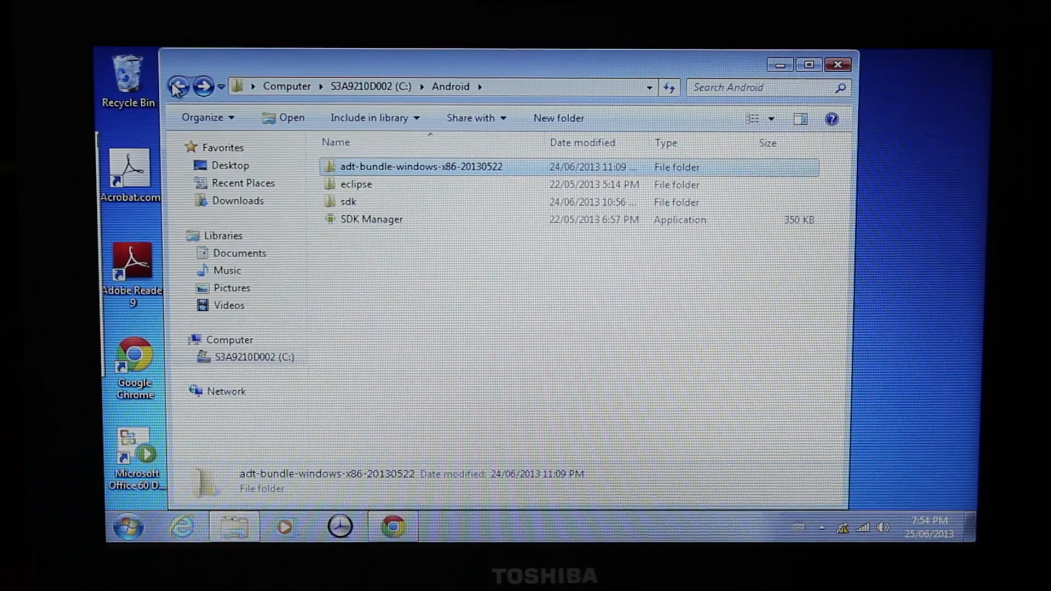
{"action": "left_click", "coordinate": [177, 87]}
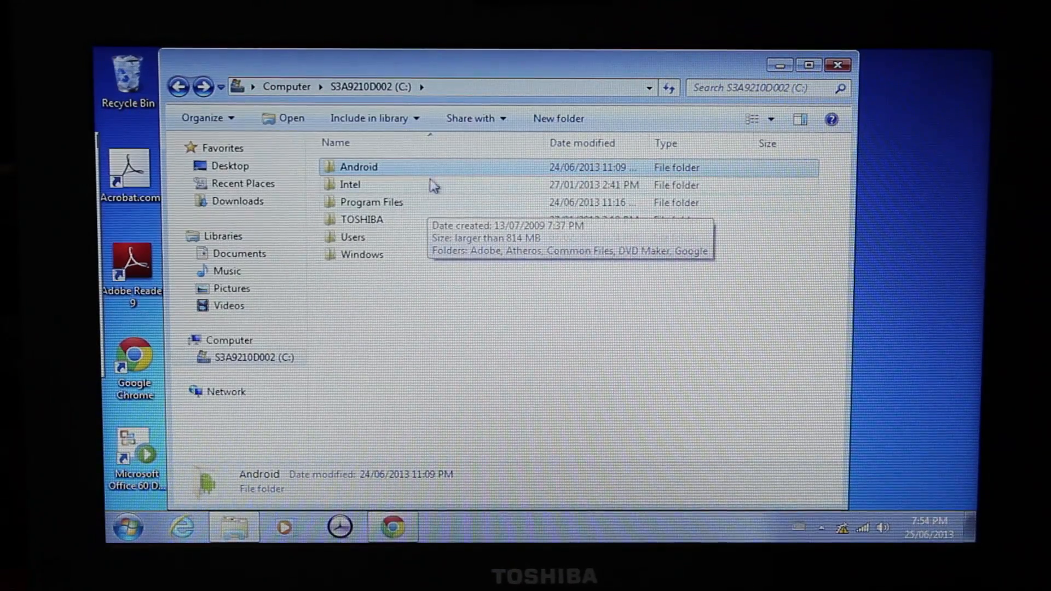
{"action": "double_click", "coordinate": [361, 167]}
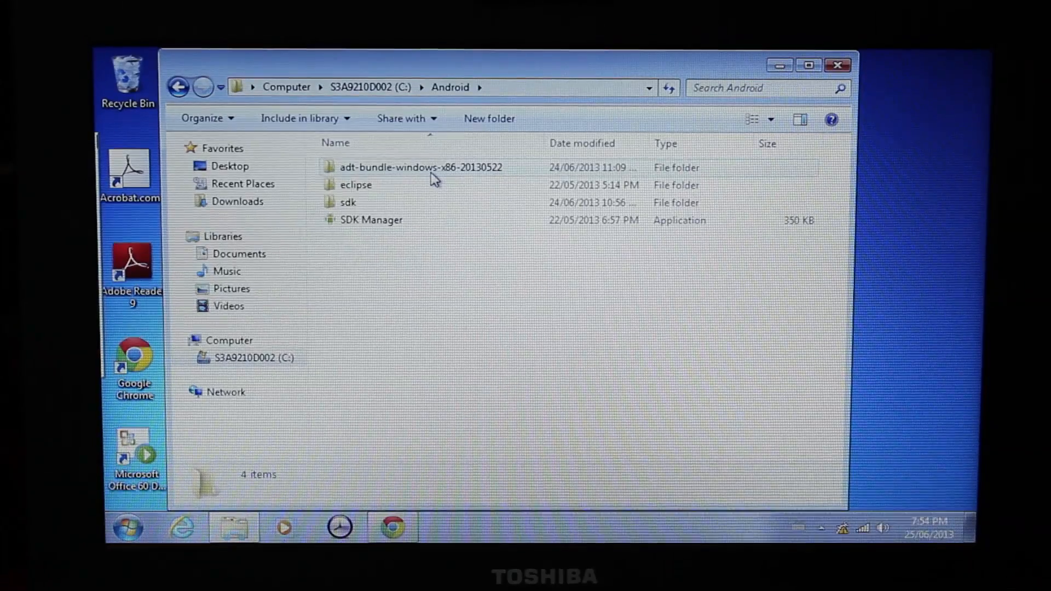
{"action": "left_click", "coordinate": [419, 167]}
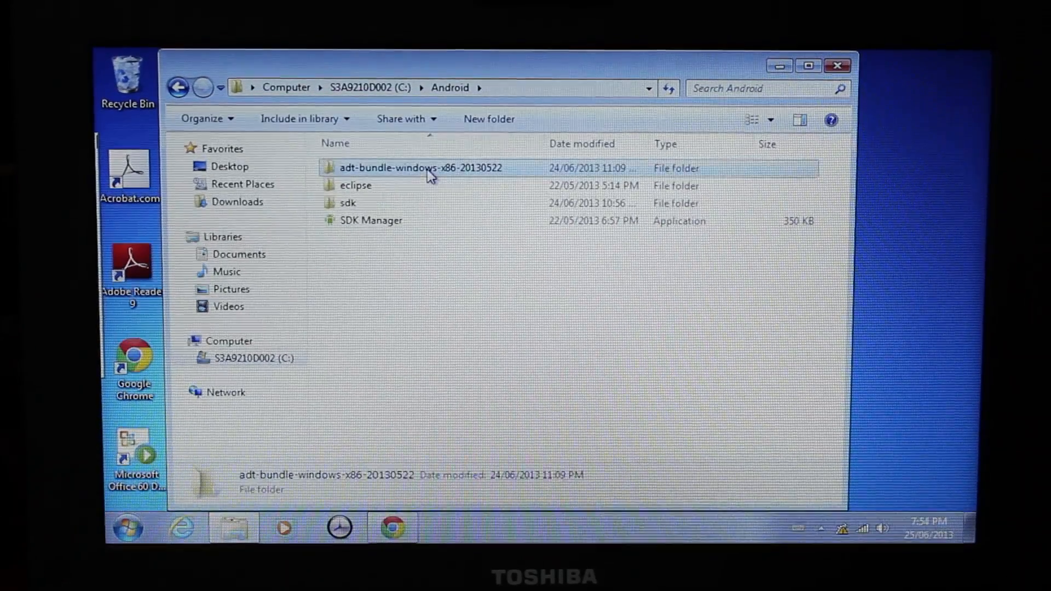
{"action": "double_click", "coordinate": [420, 167]}
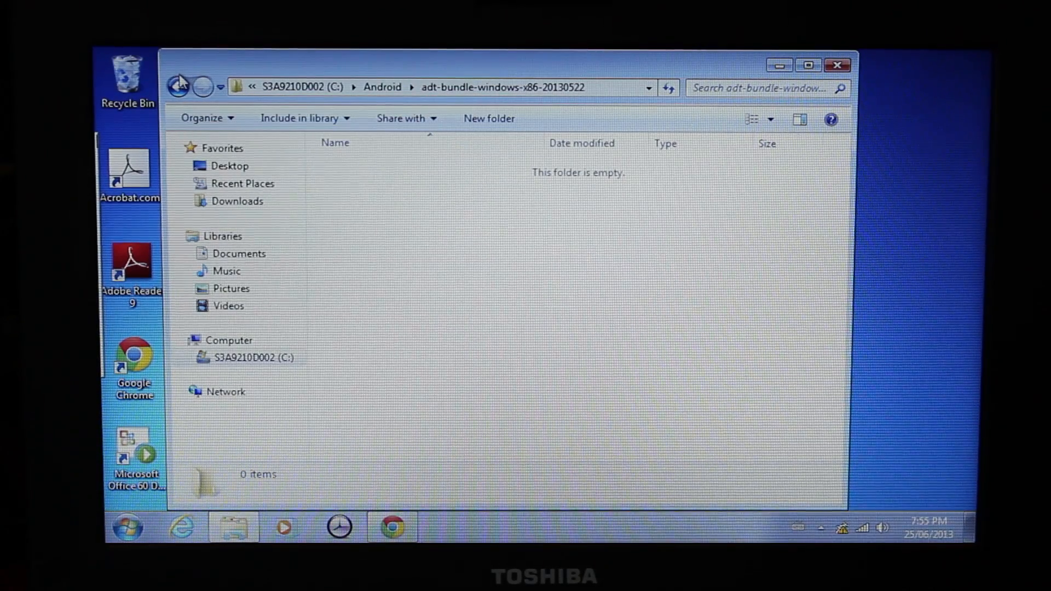
{"action": "left_click", "coordinate": [178, 87]}
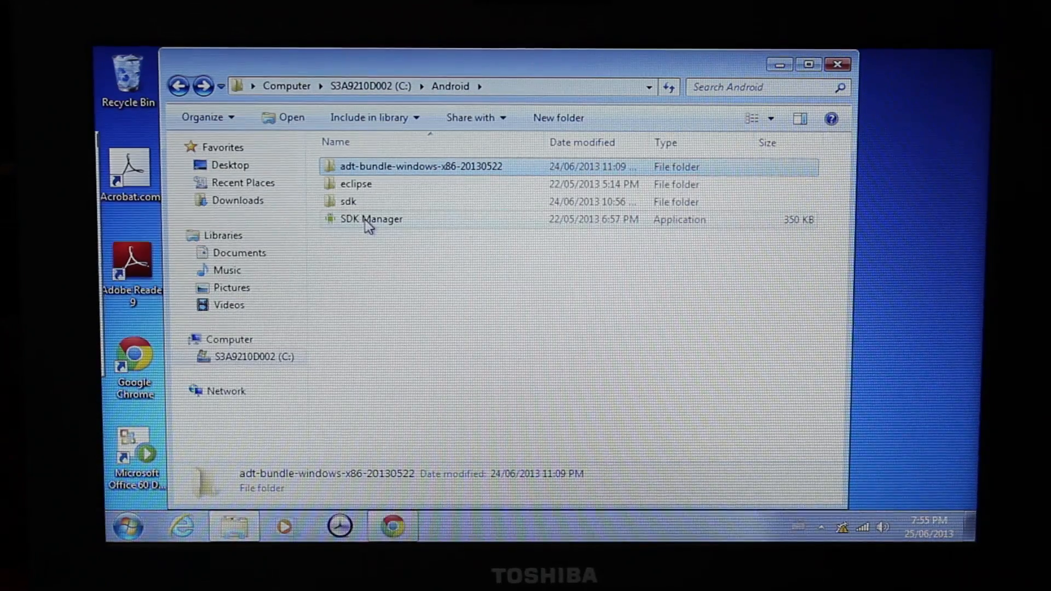
{"action": "mouse_move", "coordinate": [371, 220]}
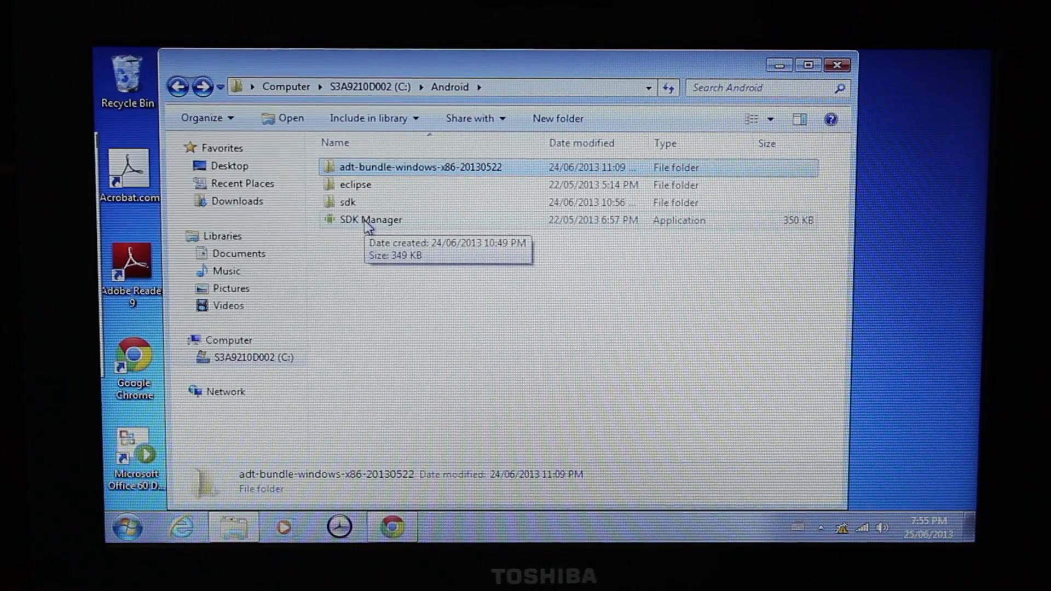
{"action": "left_click", "coordinate": [371, 219]}
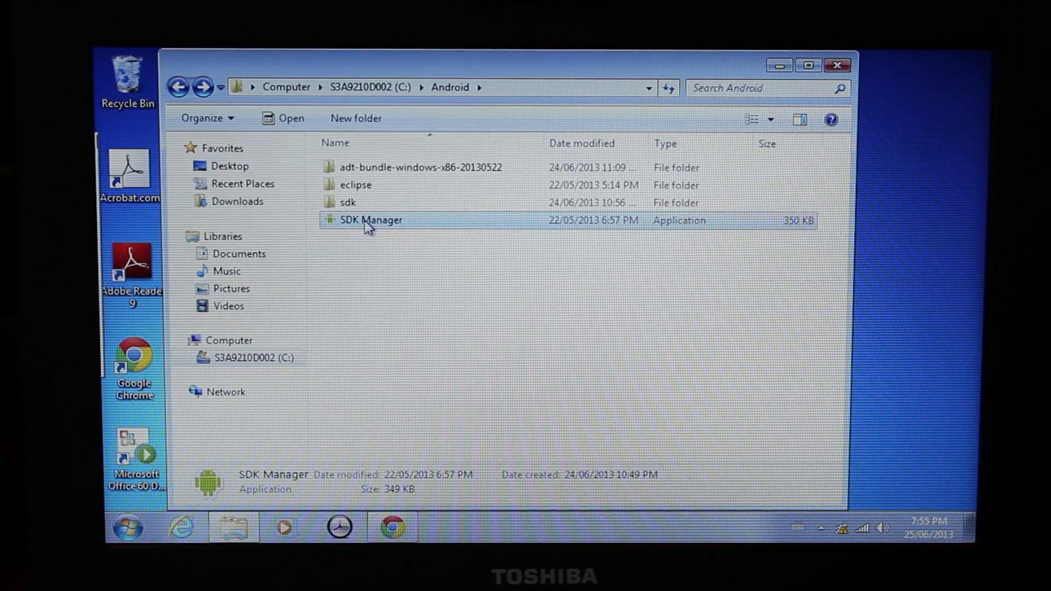
{"action": "double_click", "coordinate": [372, 220]}
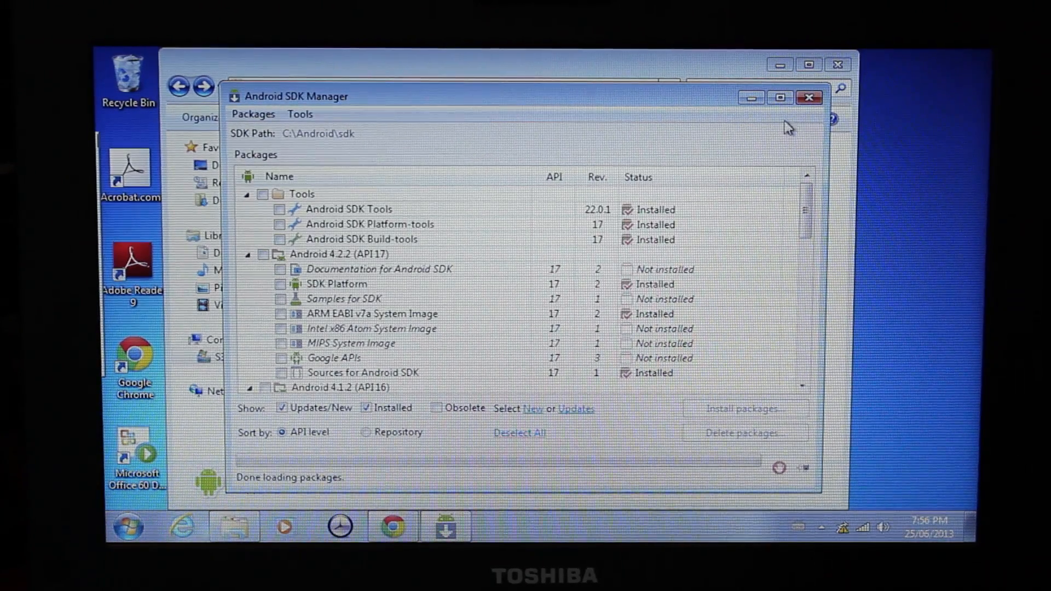
{"action": "mouse_move", "coordinate": [809, 97]}
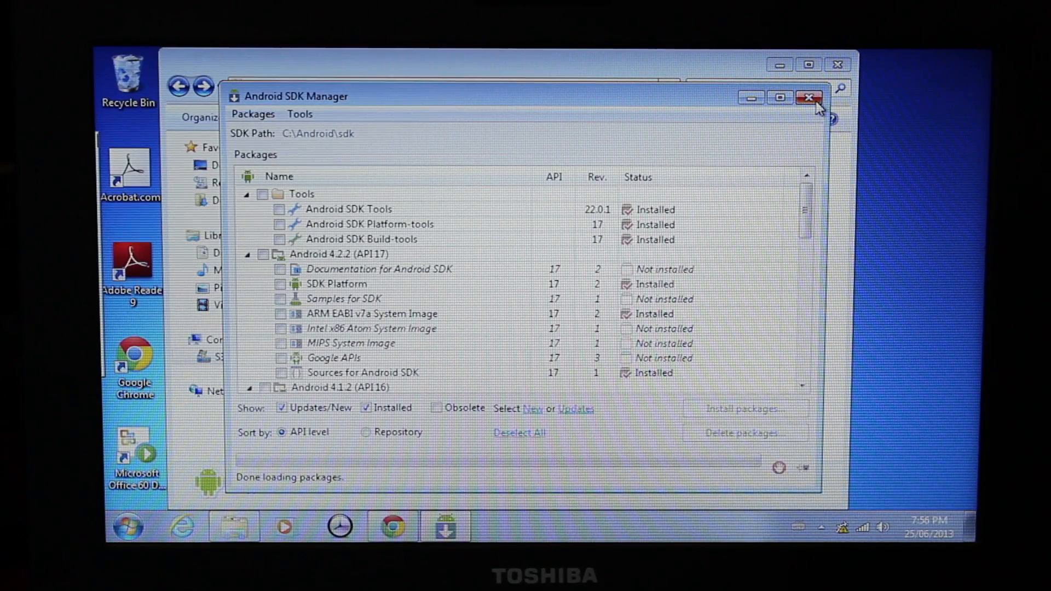
{"action": "left_click", "coordinate": [810, 98]}
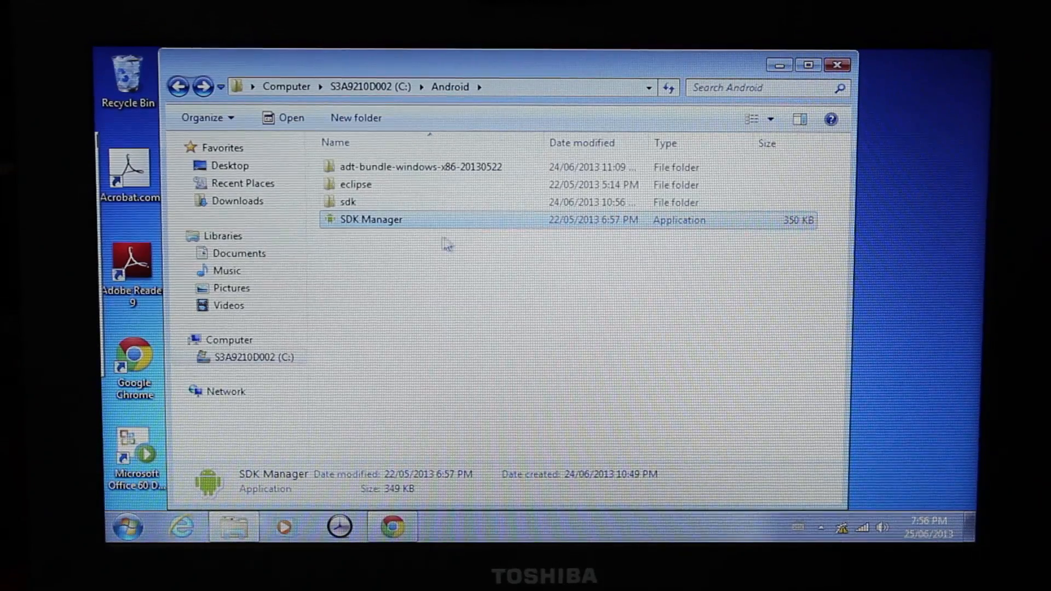
Step: Open C:\Android\sdk\platform-tools and select the 1.01 GB ViperOne_1.0.0 archive
{"action": "left_click", "coordinate": [348, 202]}
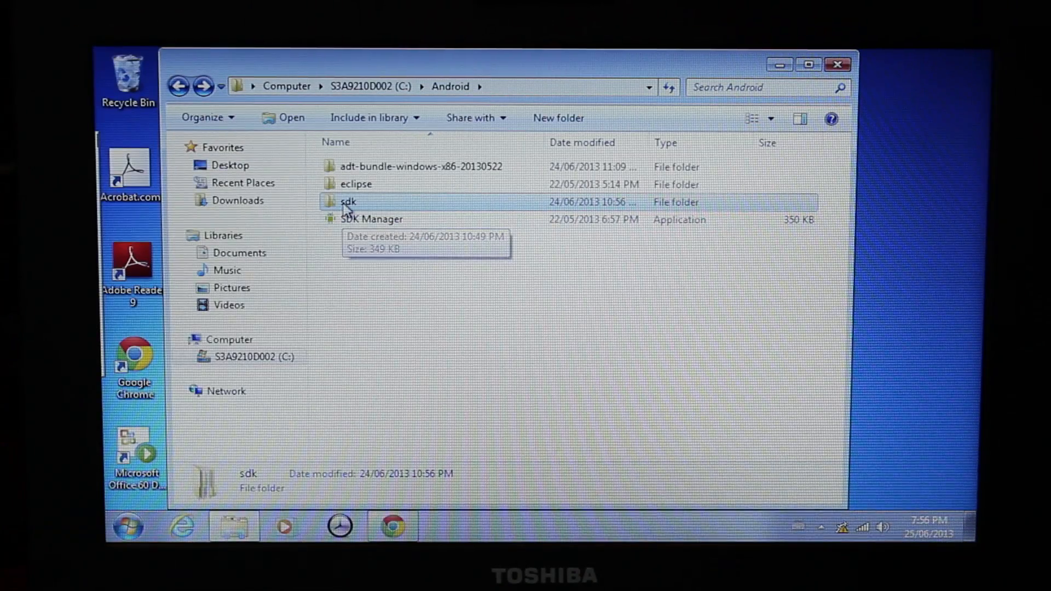
{"action": "double_click", "coordinate": [348, 202]}
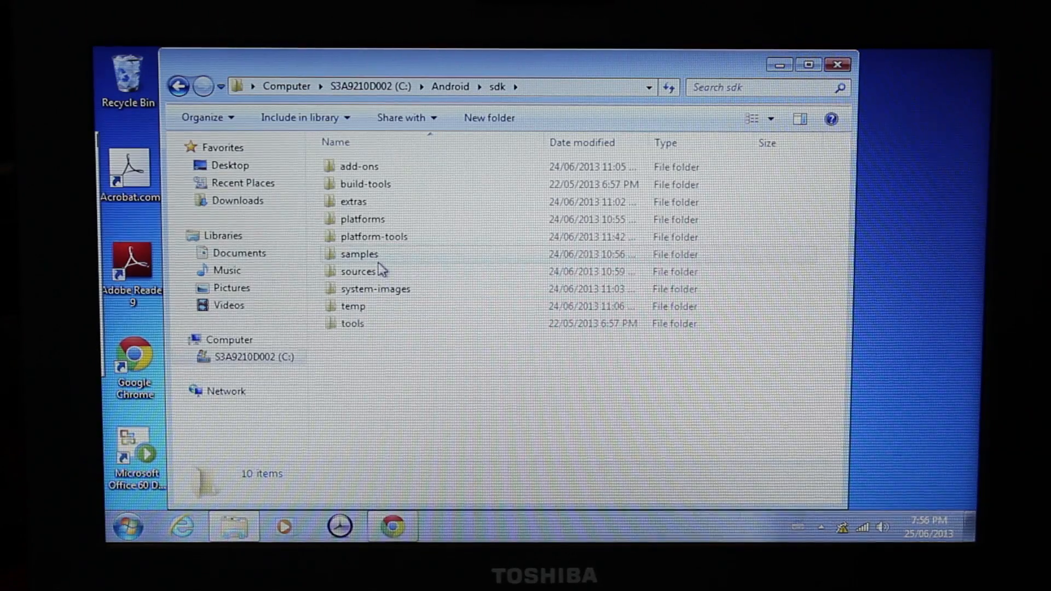
{"action": "left_click", "coordinate": [373, 236]}
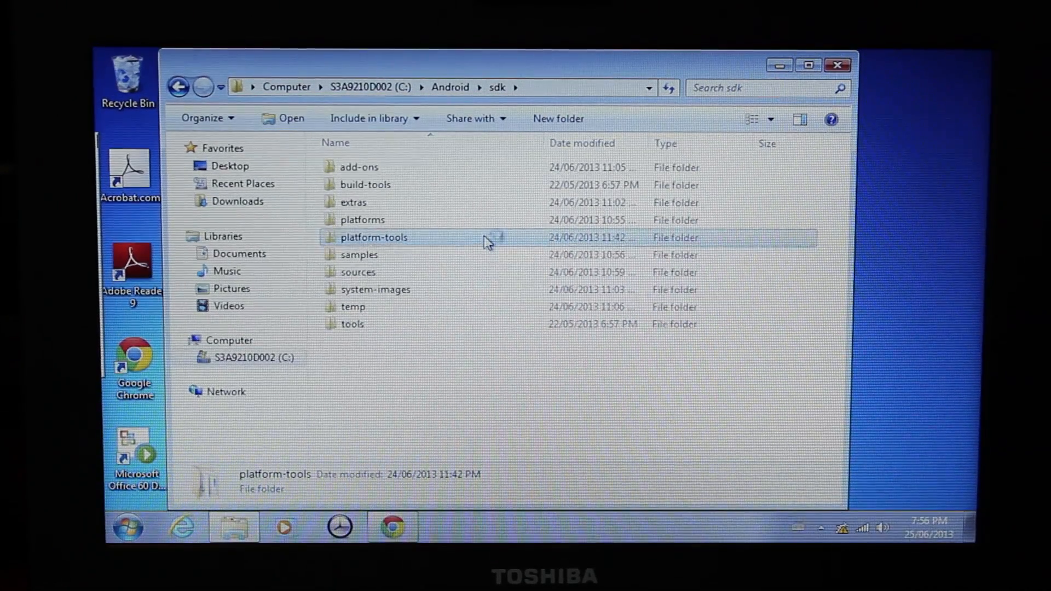
{"action": "double_click", "coordinate": [373, 237]}
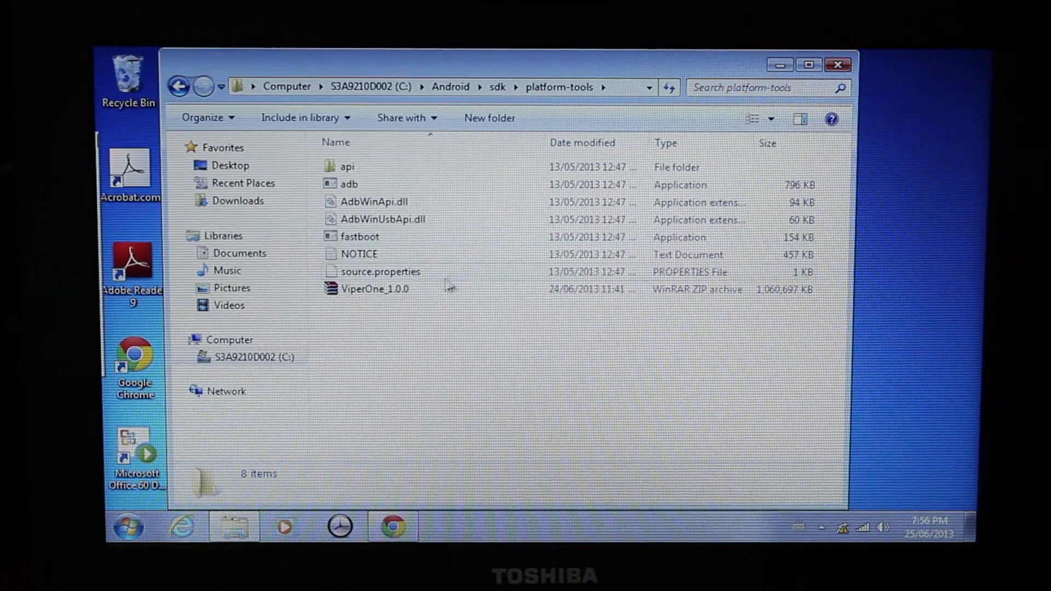
{"action": "left_click", "coordinate": [375, 289]}
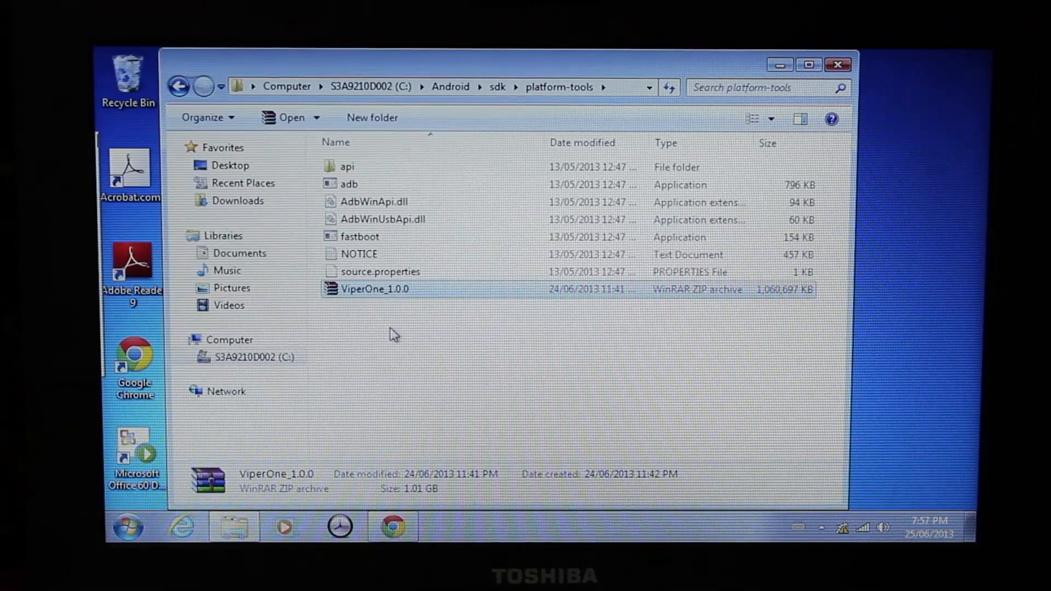
{"action": "mouse_move", "coordinate": [204, 138]}
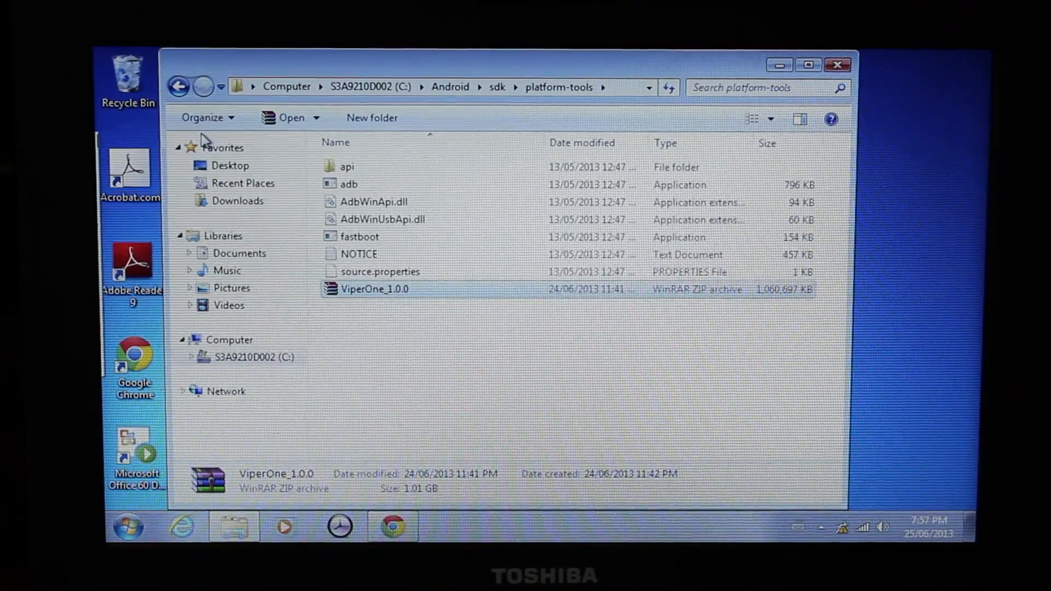
Step: Go back to the sdk folder and close the Explorer window
{"action": "left_click", "coordinate": [178, 87]}
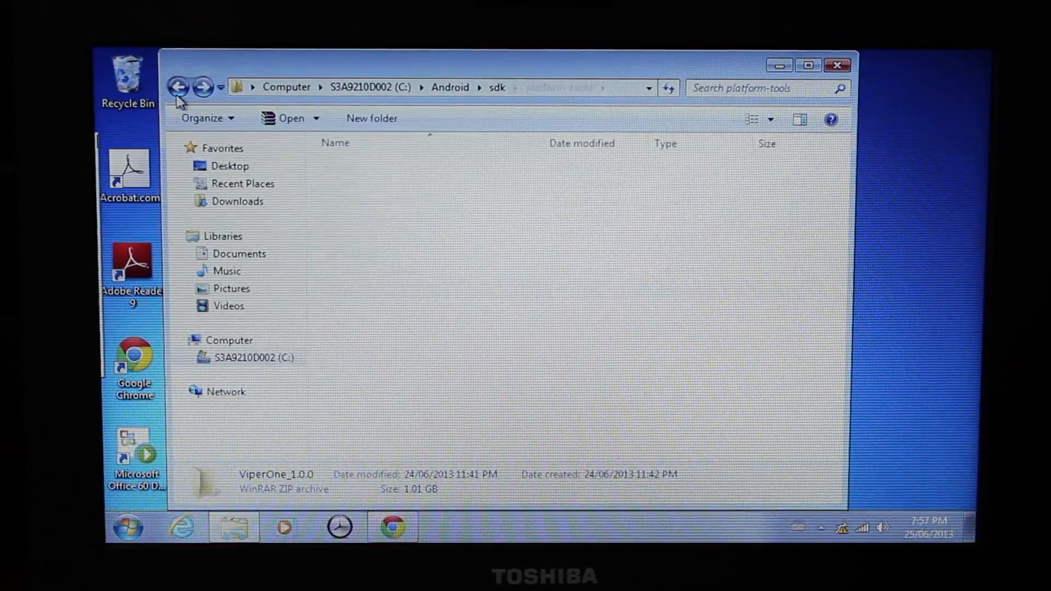
{"action": "left_click", "coordinate": [177, 87]}
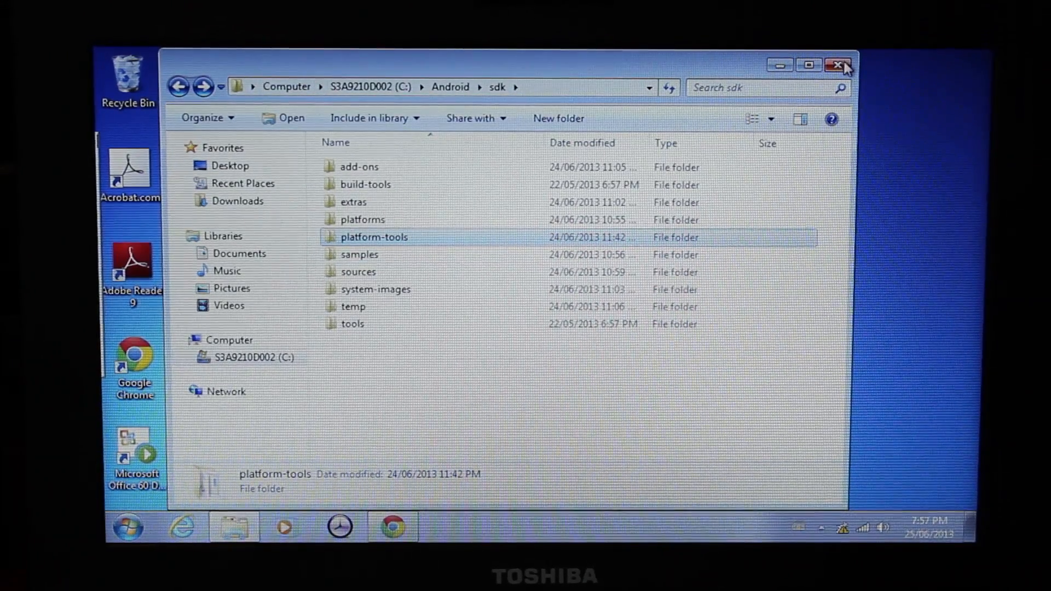
{"action": "left_click", "coordinate": [839, 65]}
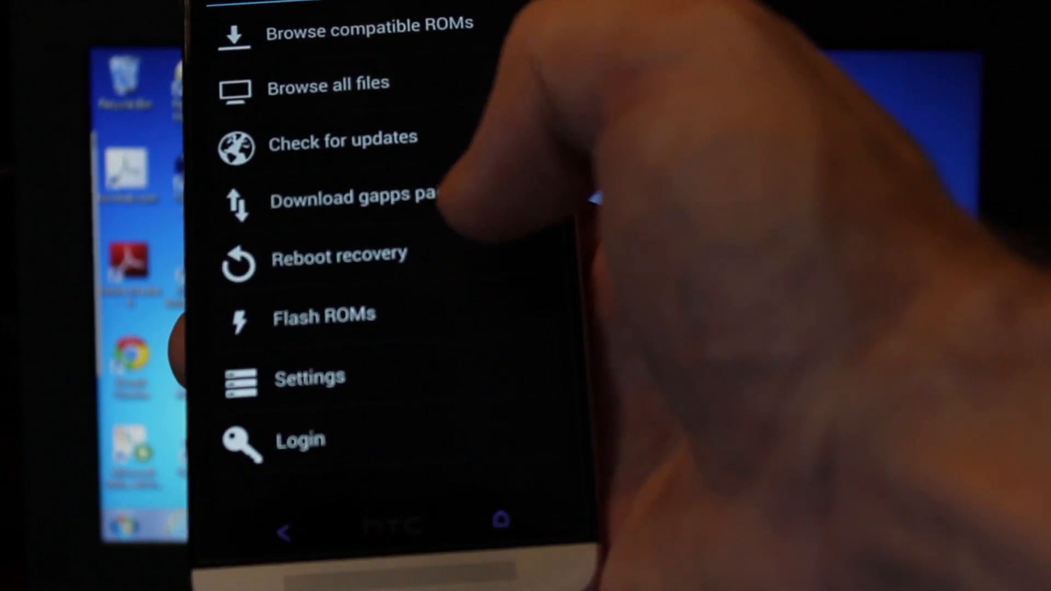
Step: Confirm GooManager's Reboot recovery to boot the HTC One into TWRP v2.5.0.0
{"action": "left_click", "coordinate": [338, 258]}
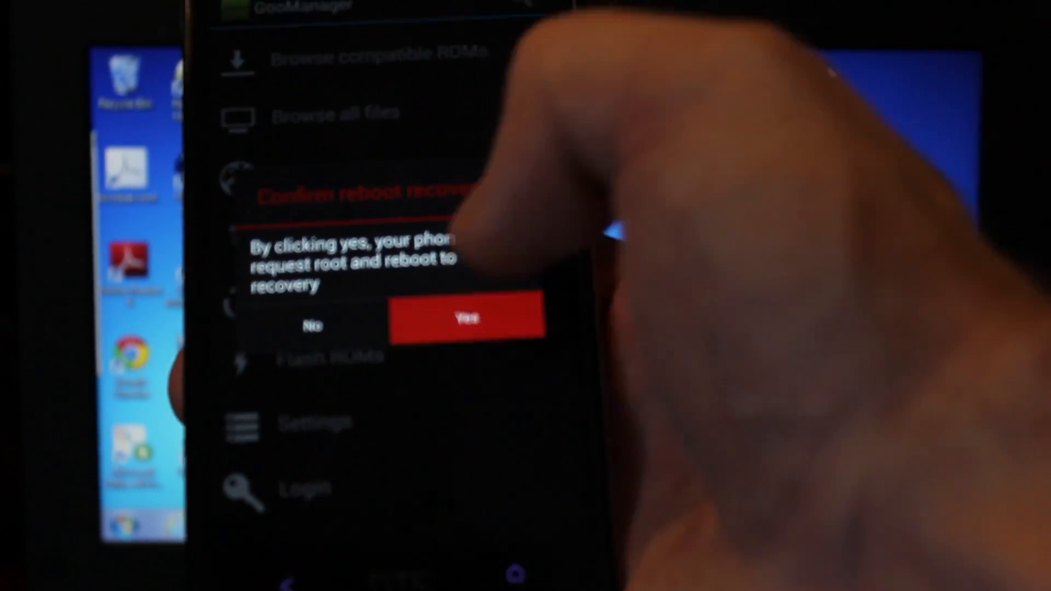
{"action": "left_click", "coordinate": [467, 317]}
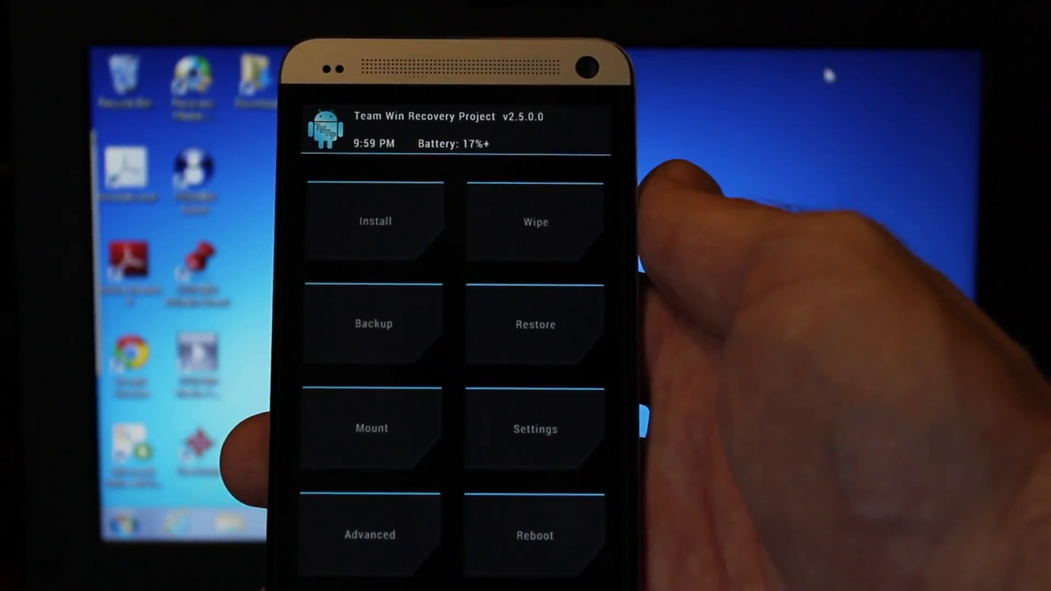
Step: Format Data from TWRP's Wipe screen, confirming with 'yes'
{"action": "left_click", "coordinate": [536, 221]}
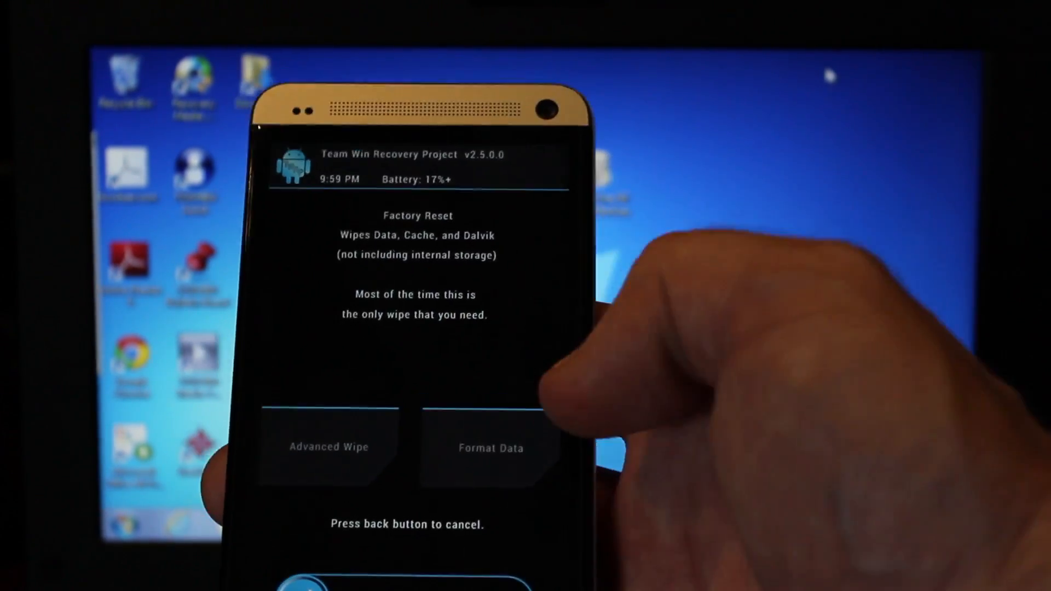
{"action": "left_click", "coordinate": [491, 447]}
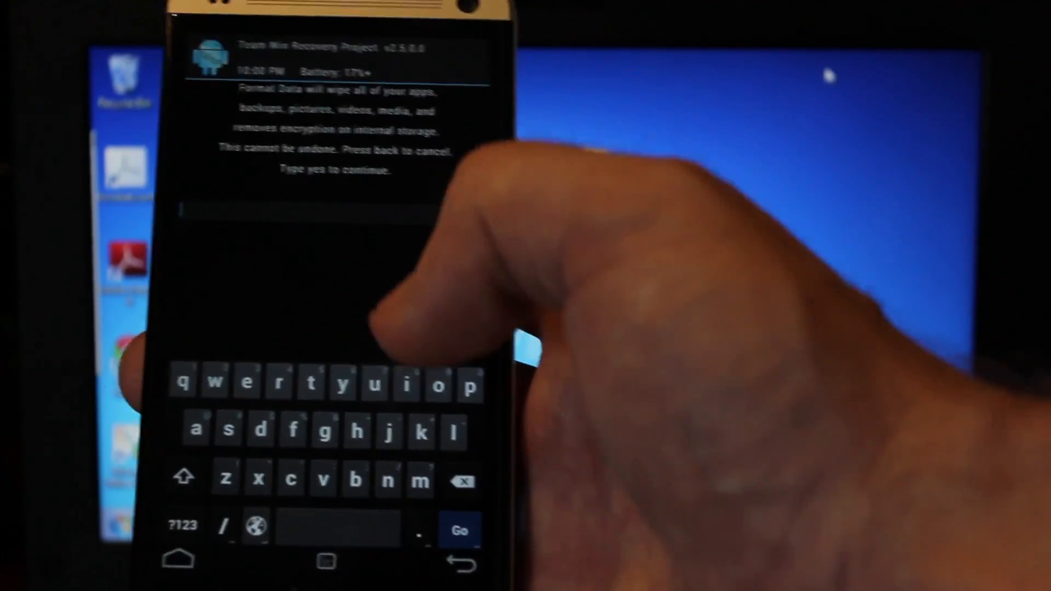
{"action": "type", "text": "yes"}
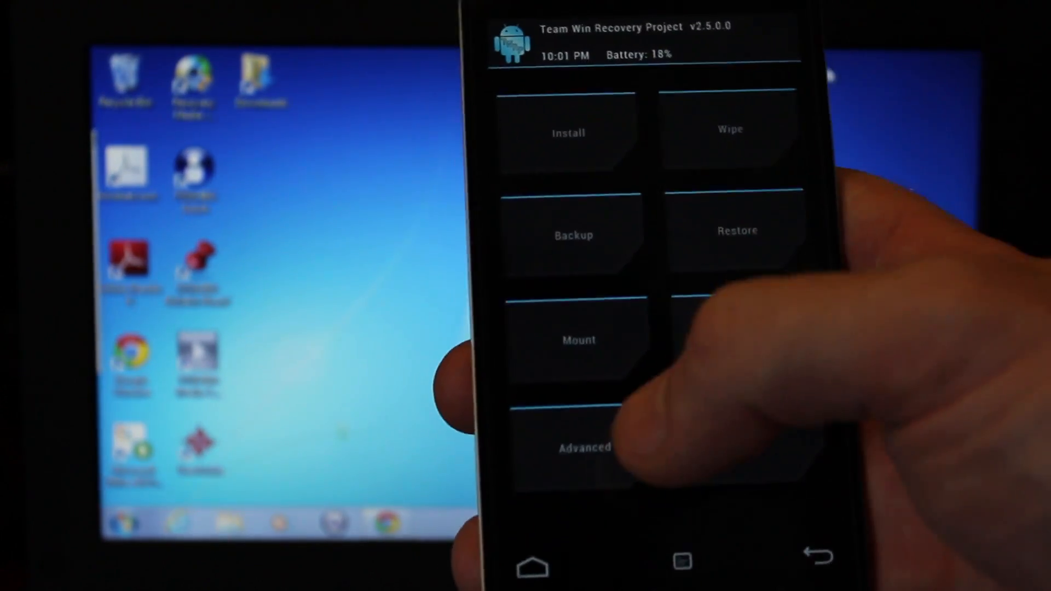
Step: Start ADB Sideload from TWRP's Advanced menu to receive the ROM
{"action": "left_click", "coordinate": [583, 448]}
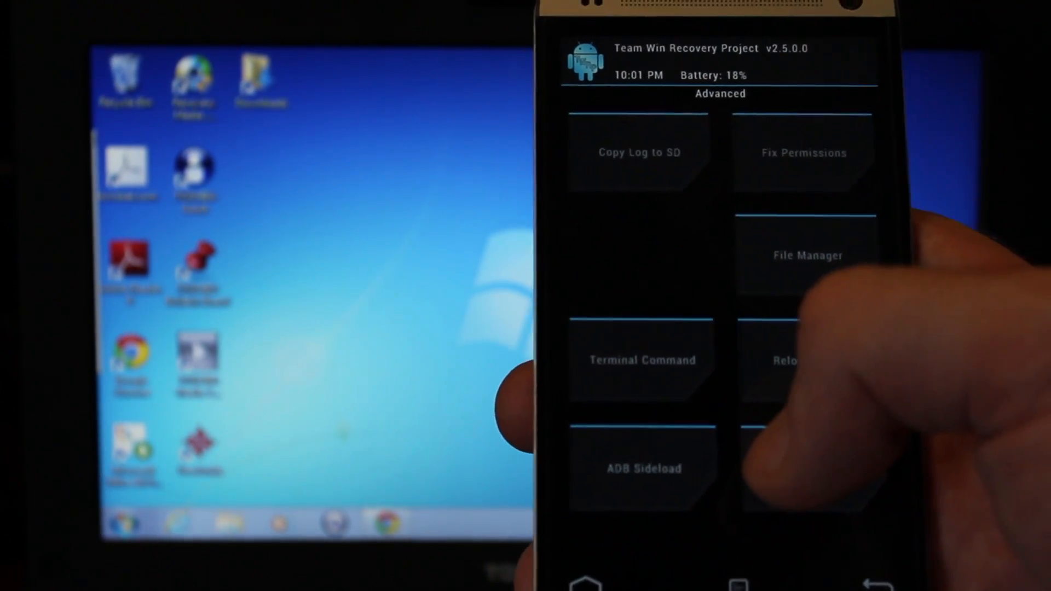
{"action": "left_click", "coordinate": [644, 467]}
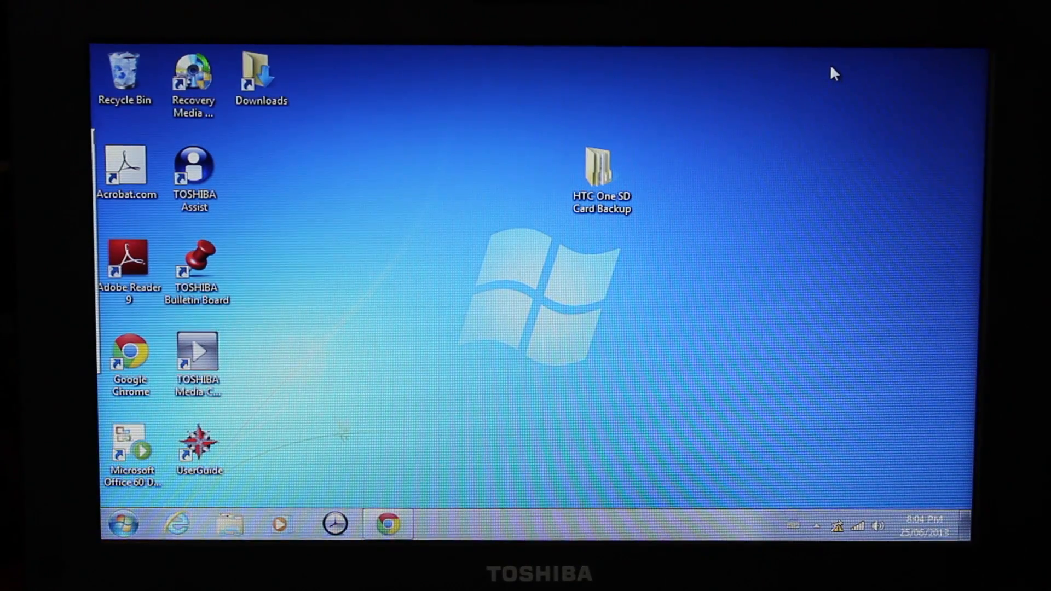
{"action": "mouse_move", "coordinate": [637, 129]}
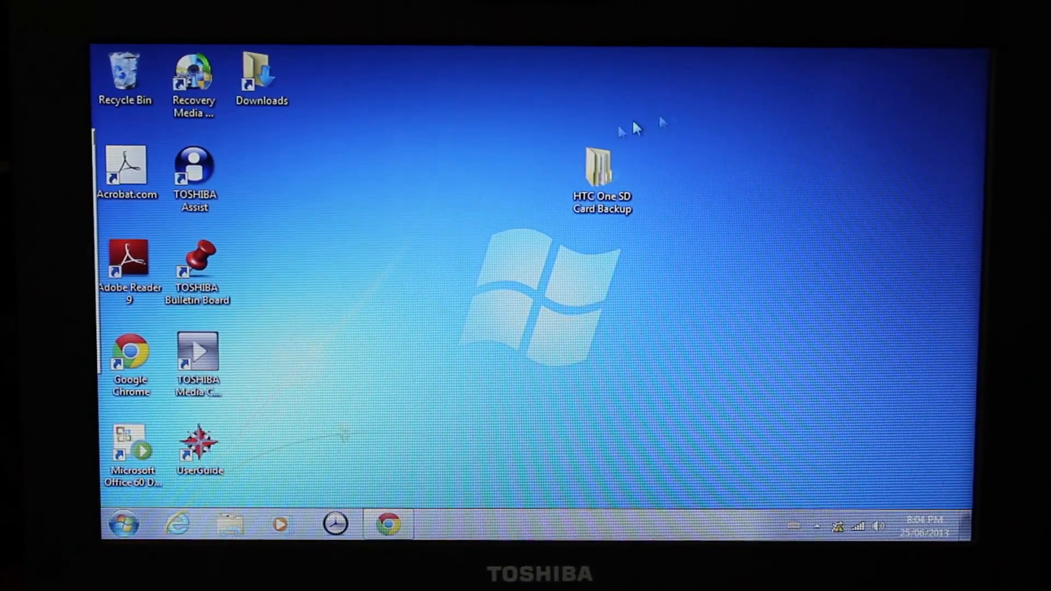
Step: Open a Command Prompt at C:\Users\House by searching 'cmd' from the Start Menu
{"action": "left_click", "coordinate": [122, 525]}
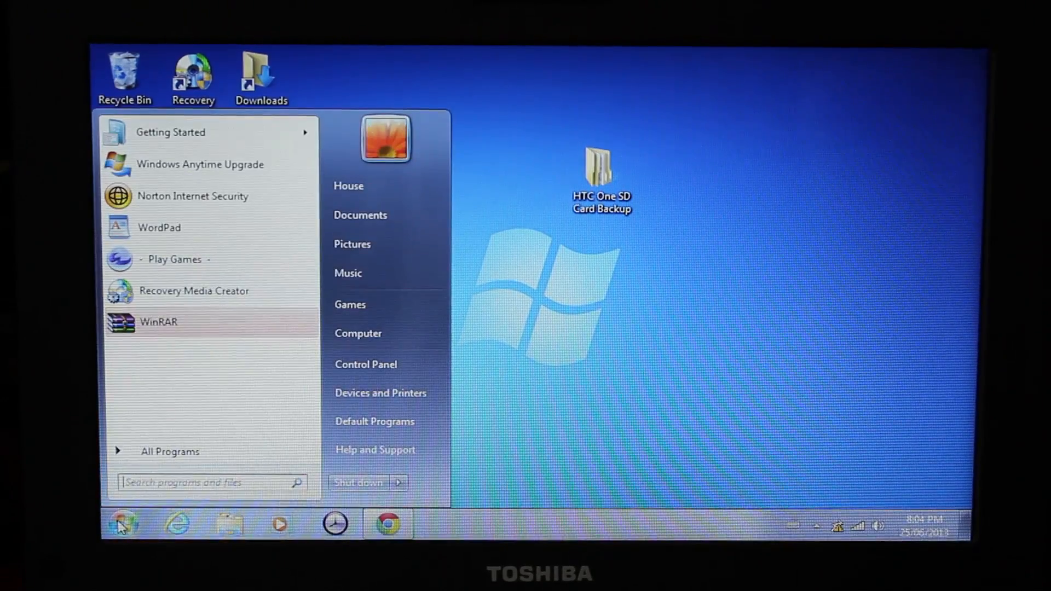
{"action": "type", "text": "cmd"}
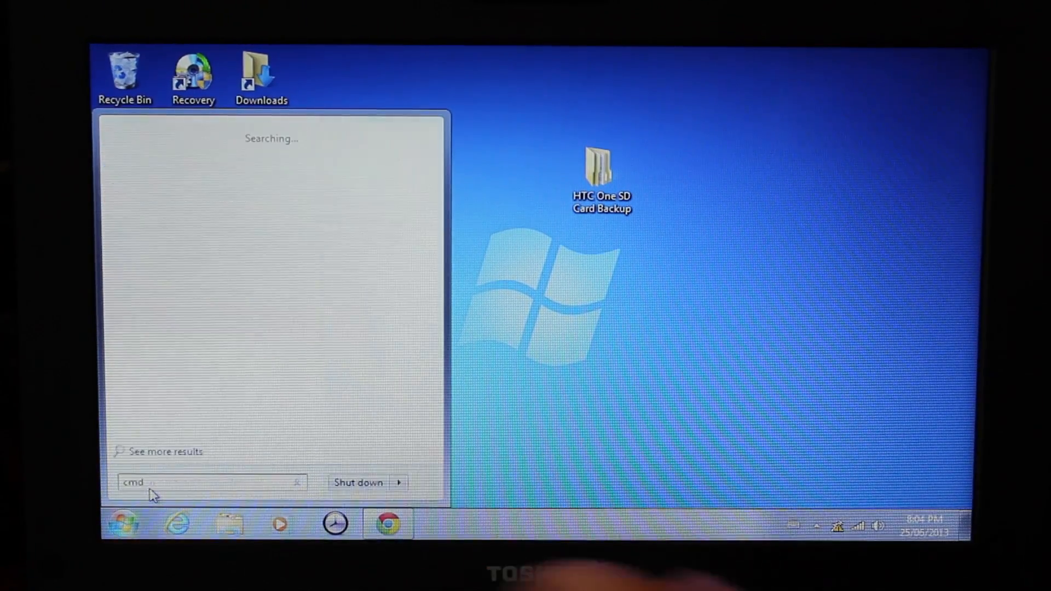
{"action": "key", "text": "enter"}
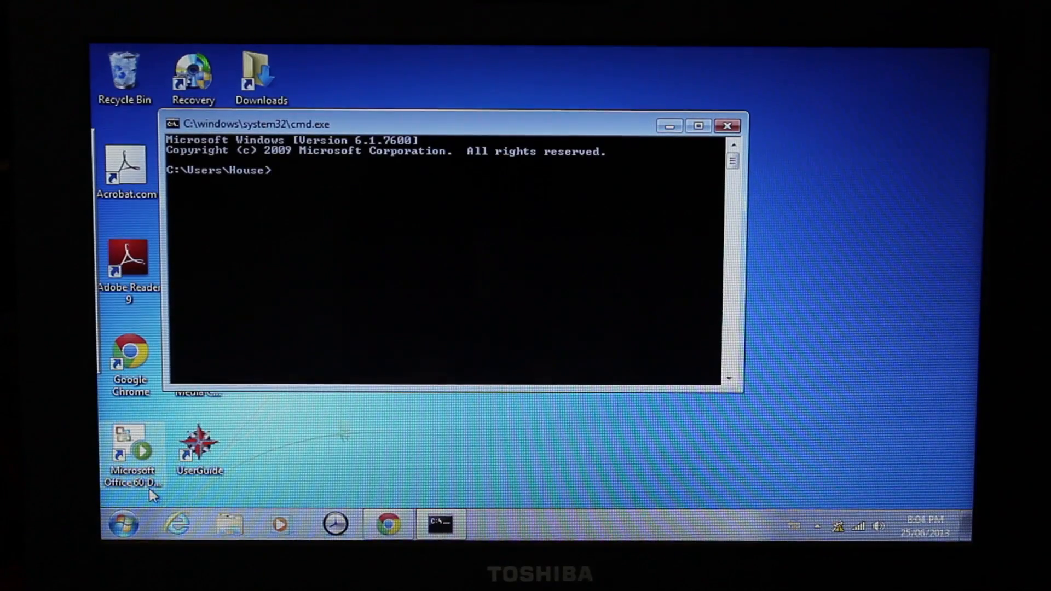
Step: Change directory to C:\, then C:\Android, then into sdk\platform-tools
{"action": "type", "text": "cd"}
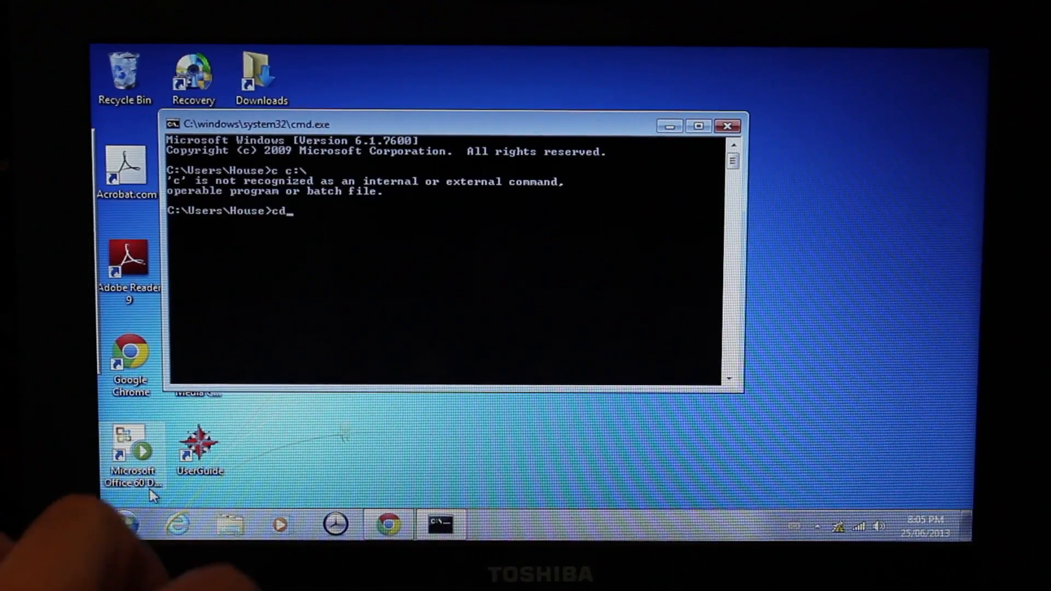
{"action": "type", "text": "c:\\"}
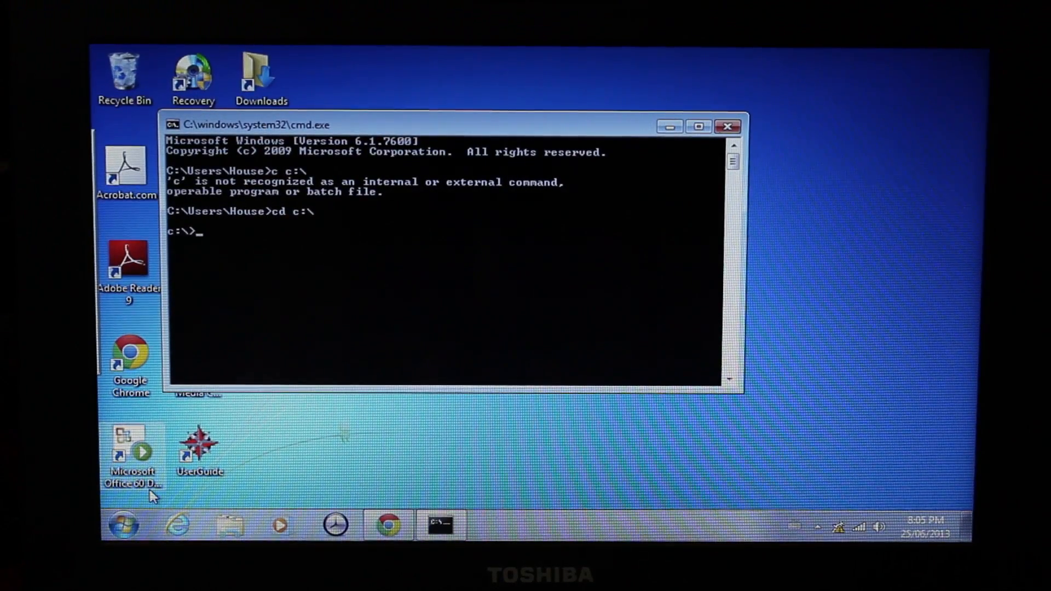
{"action": "type", "text": "c"}
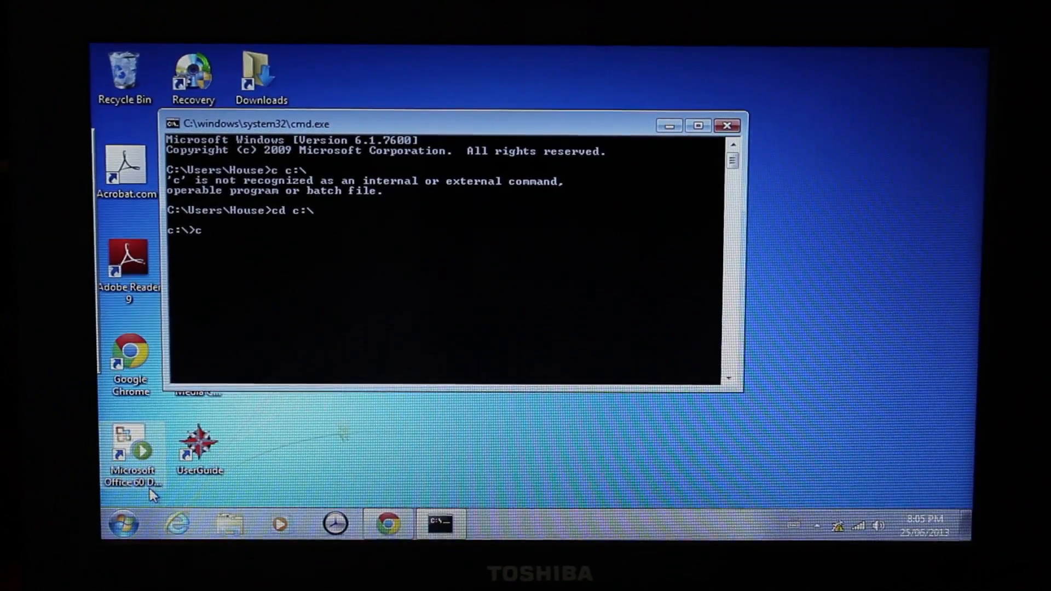
{"action": "type", "text": "d androi"}
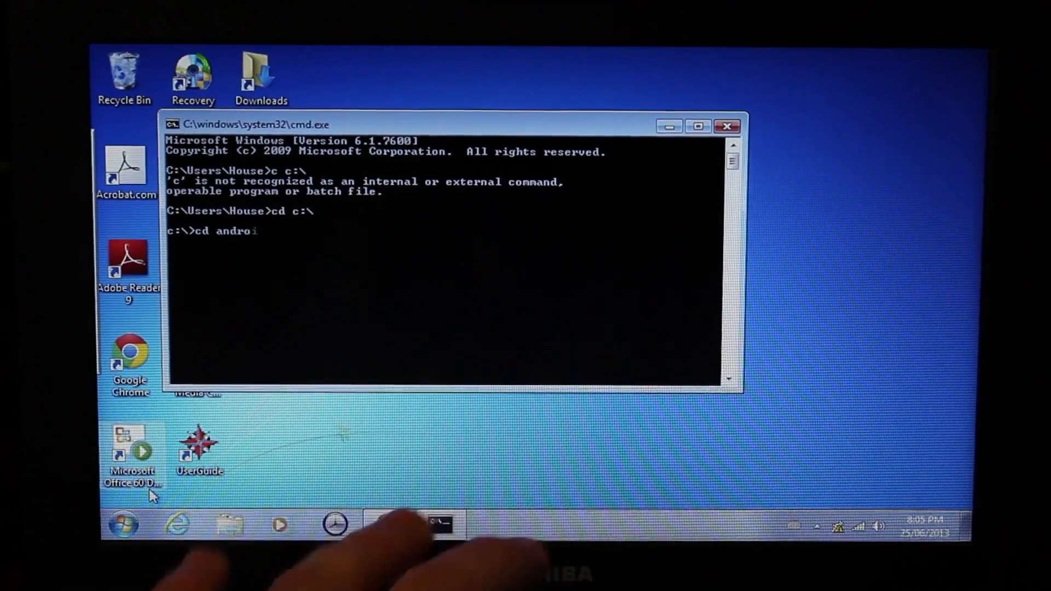
{"action": "type", "text": "d"}
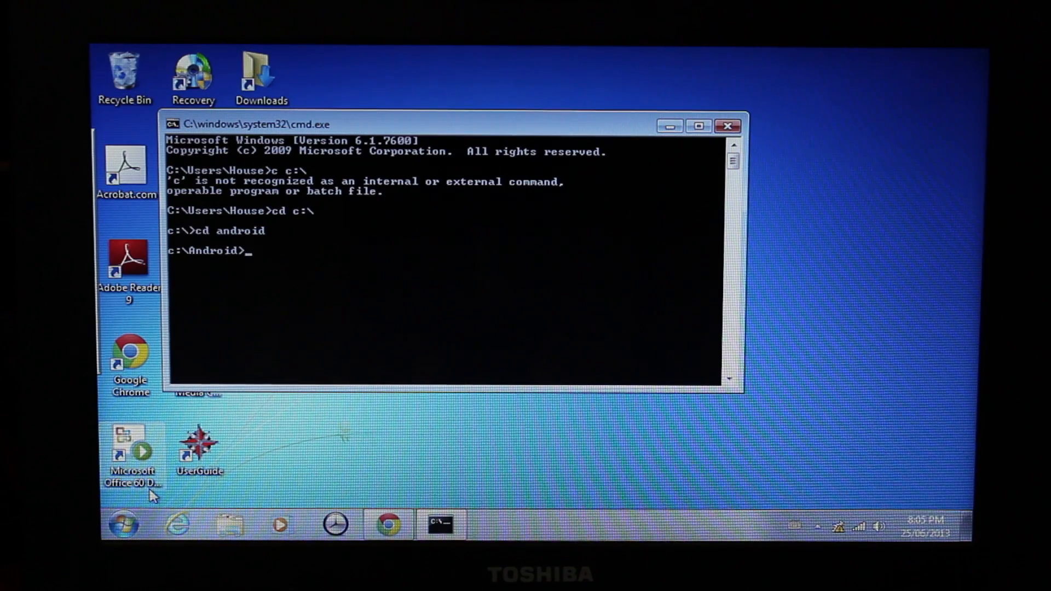
{"action": "type", "text": "cd"}
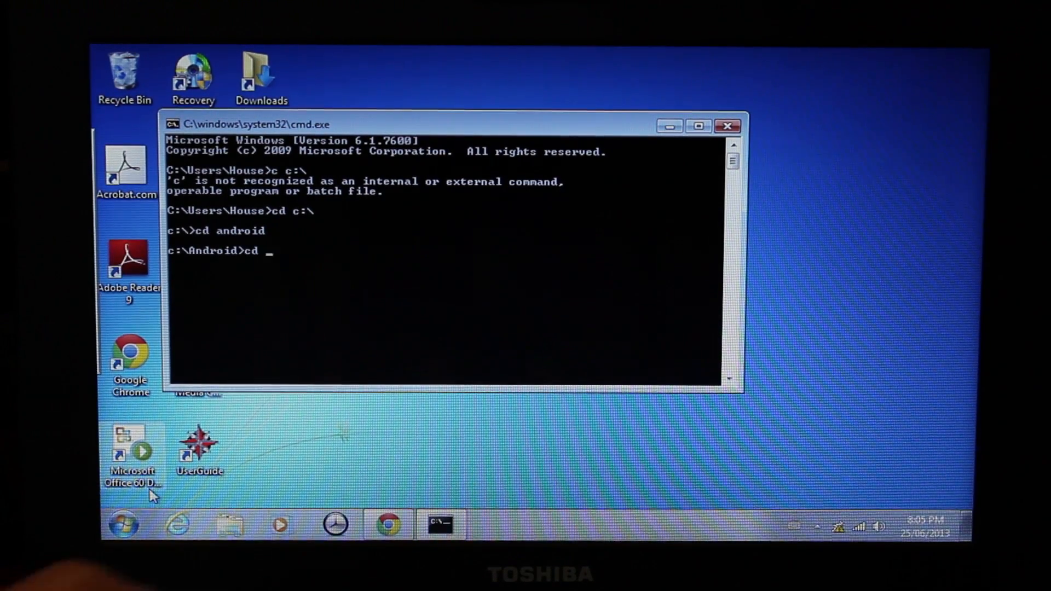
{"action": "type", "text": "sdk"}
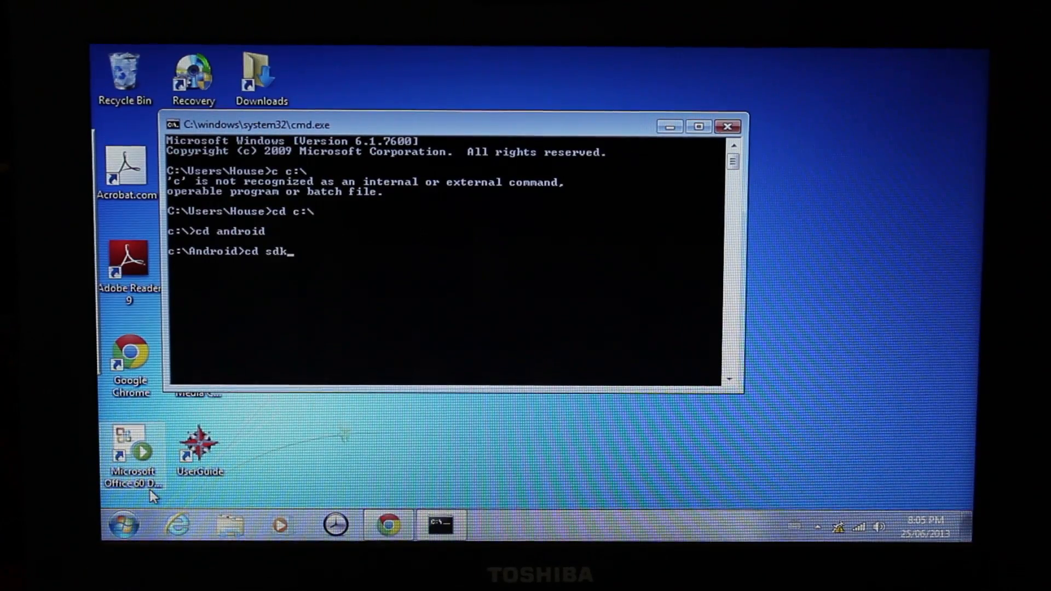
{"action": "type", "text": "\\pl"}
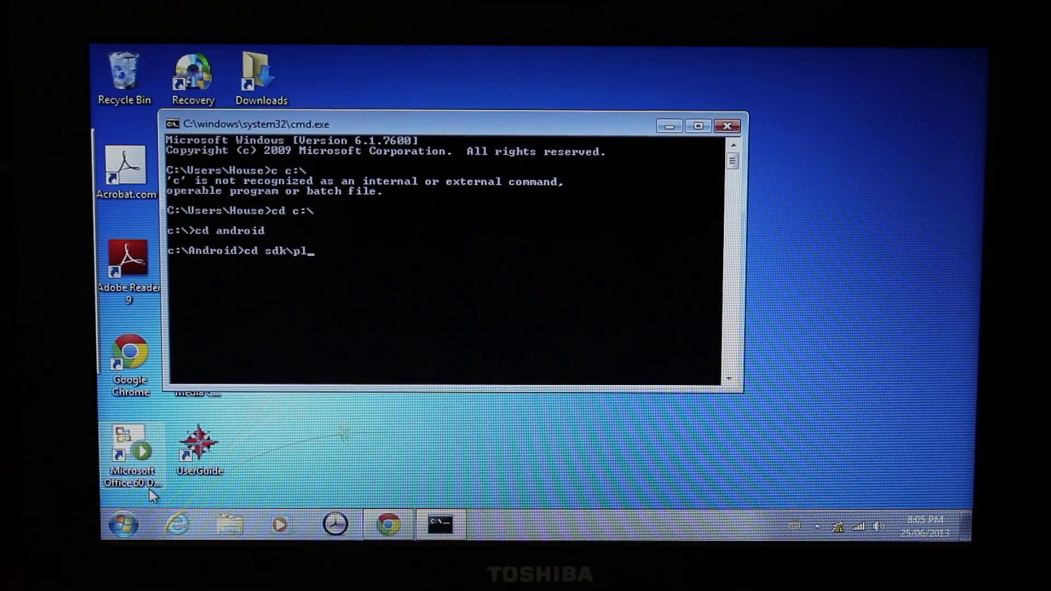
{"action": "type", "text": "atfo"}
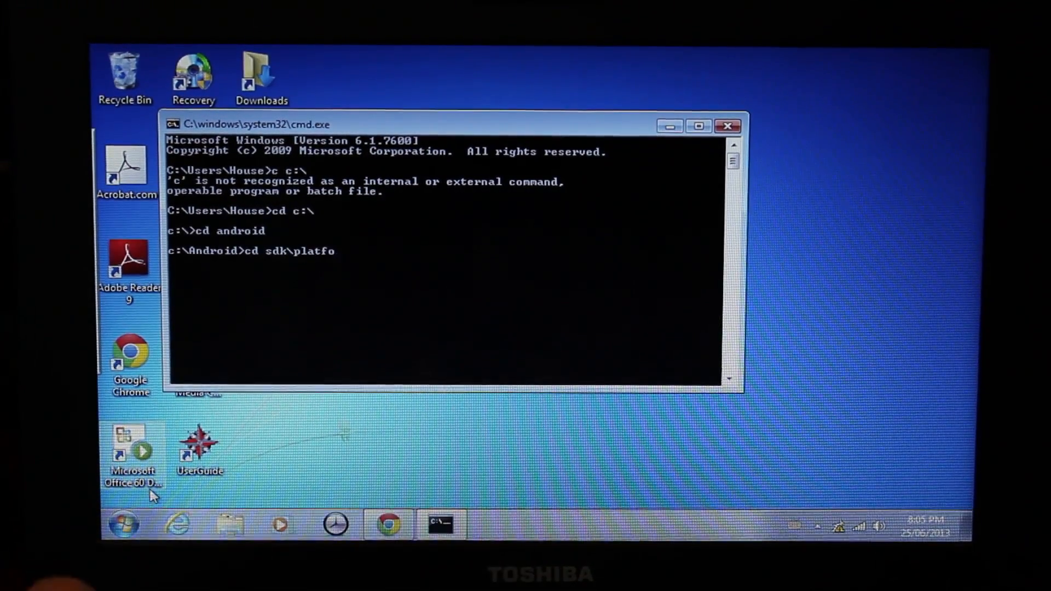
{"action": "type", "text": "rm-"}
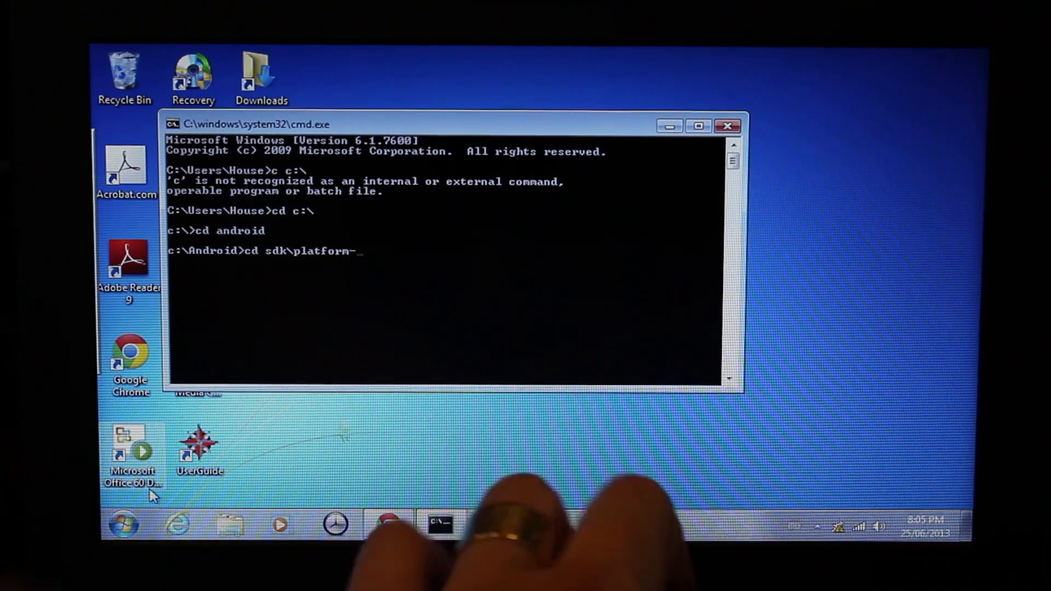
{"action": "type", "text": "tools"}
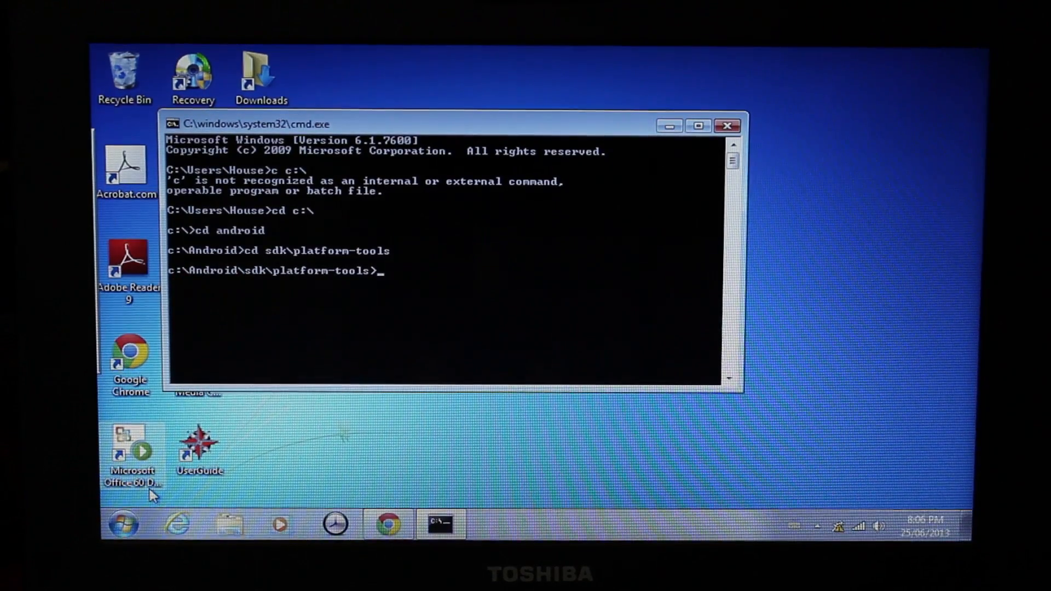
Step: Run 'adb devices' to list the HTC One (HT34FW904386) in sideload mode
{"action": "type", "text": "a"}
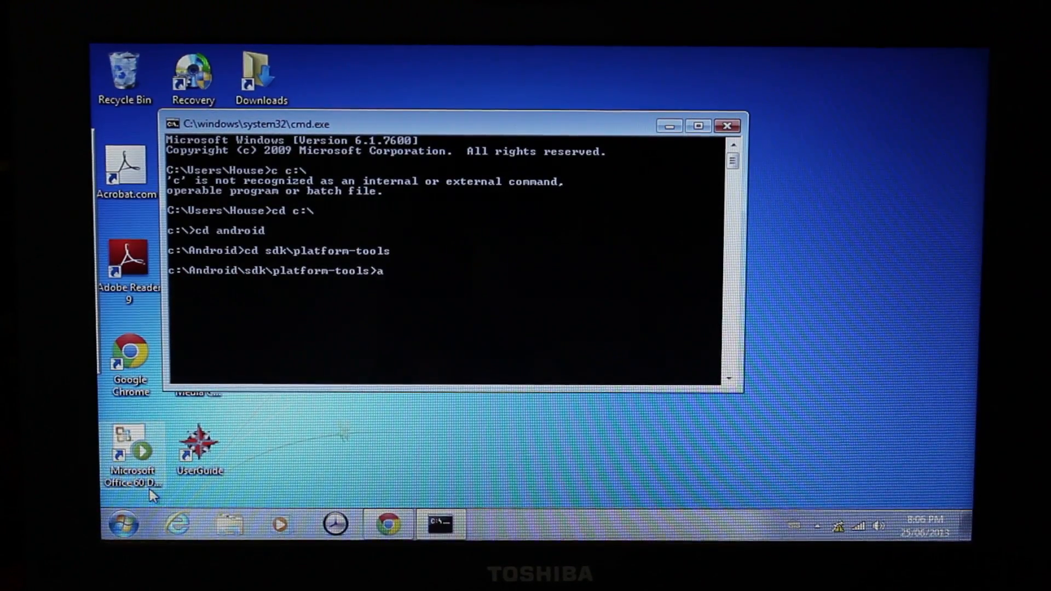
{"action": "type", "text": "db de"}
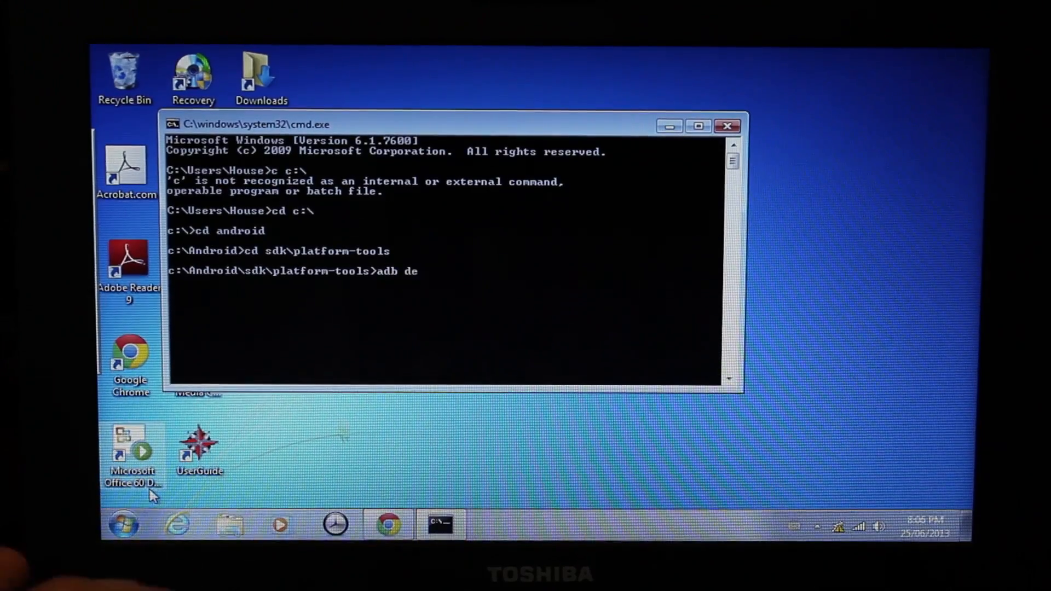
{"action": "type", "text": "vices"}
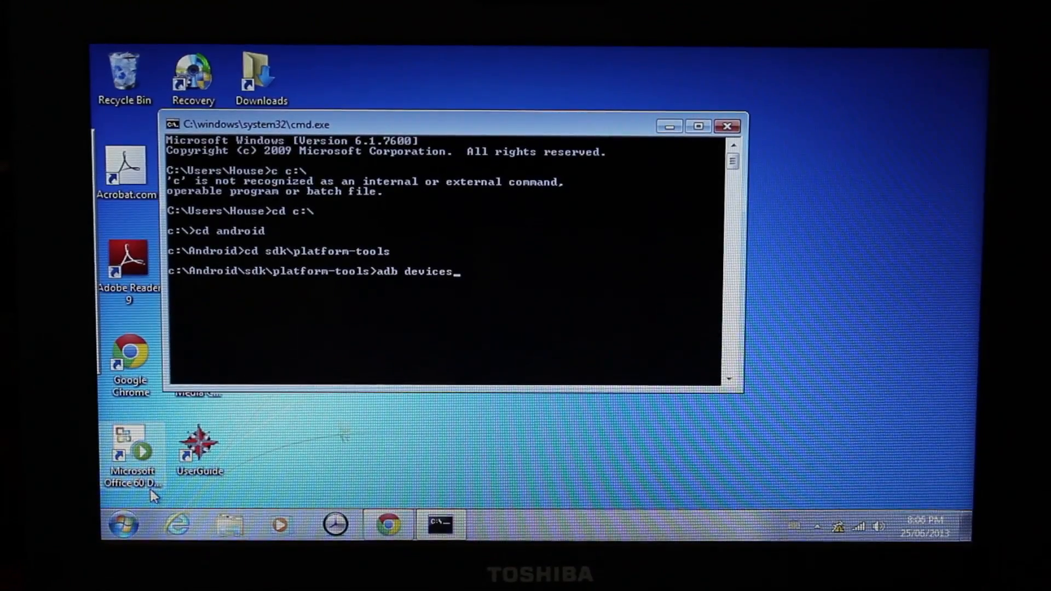
{"action": "key", "text": "Enter"}
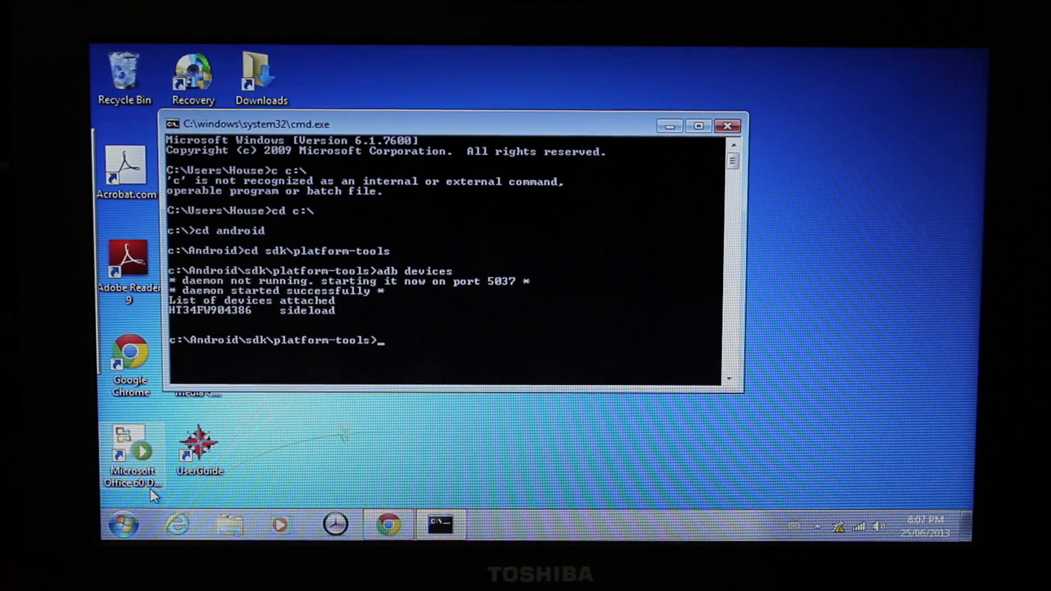
Step: Begin typing the 'adb sideload' command in Command Prompt
{"action": "type", "text": "adb"}
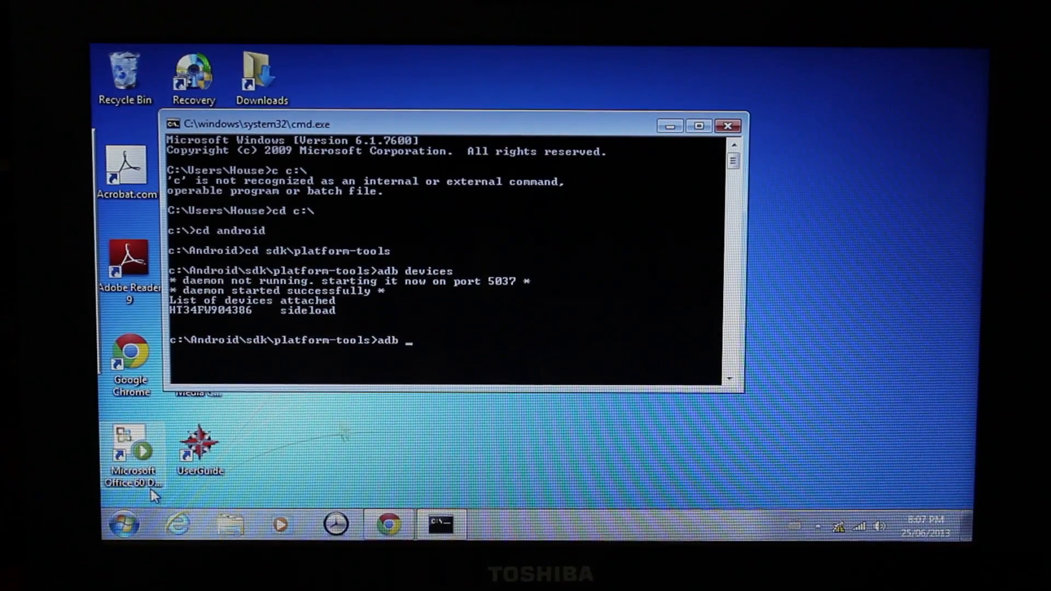
{"action": "type", "text": "side"}
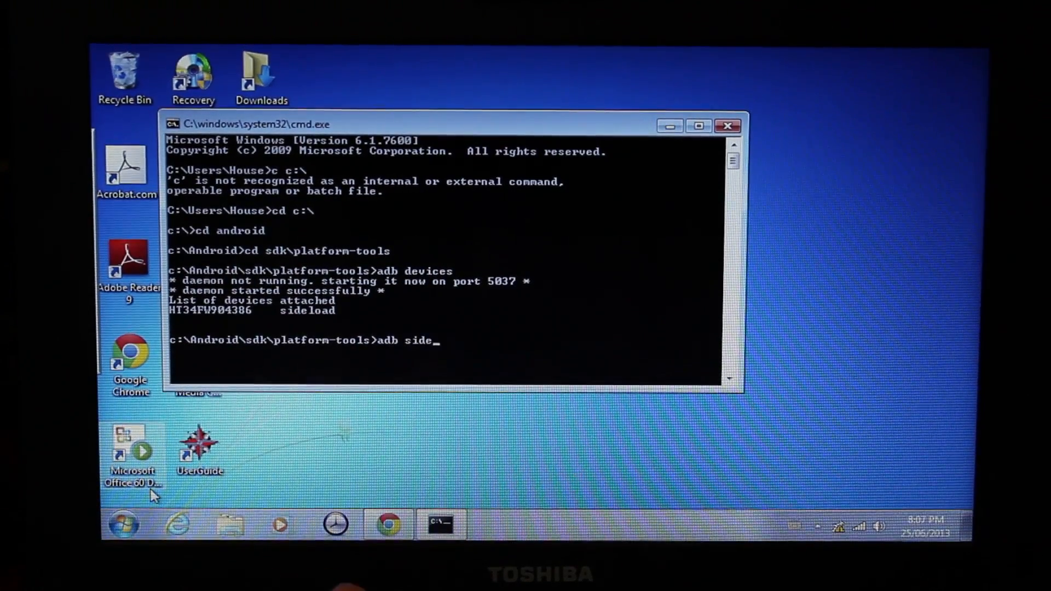
{"action": "type", "text": "loadf"}
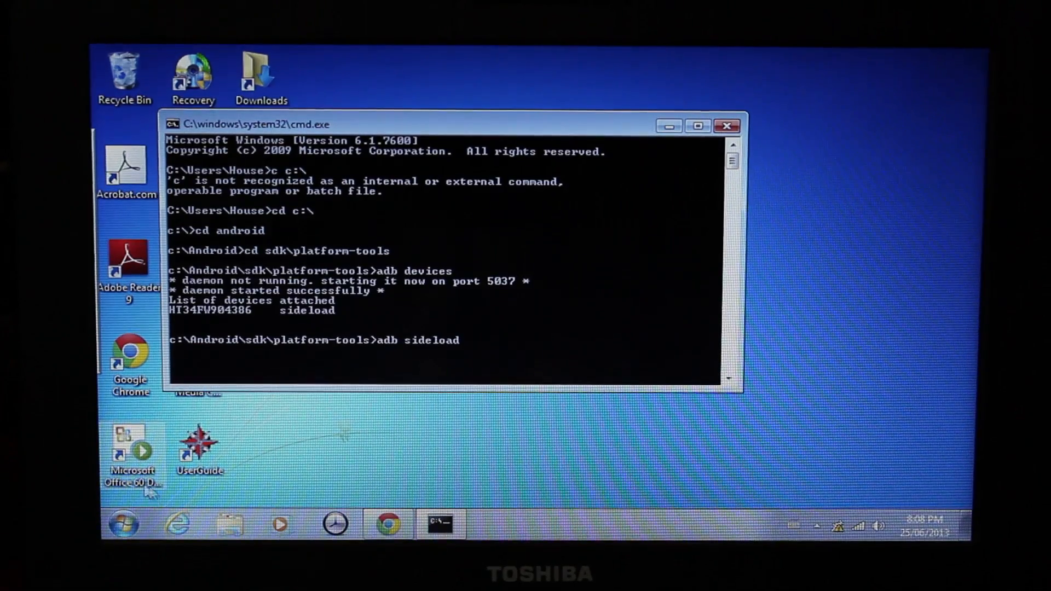
Step: Browse to C:\Android\sdk\platform-tools to check the ViperOne_1.0.0 zip name
{"action": "left_click", "coordinate": [123, 523]}
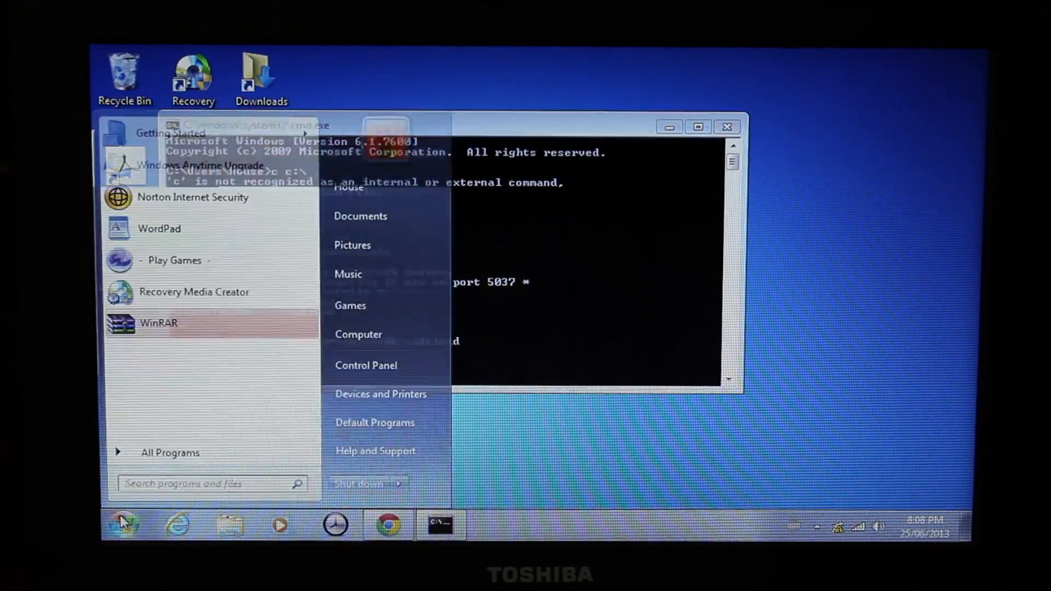
{"action": "mouse_move", "coordinate": [388, 305]}
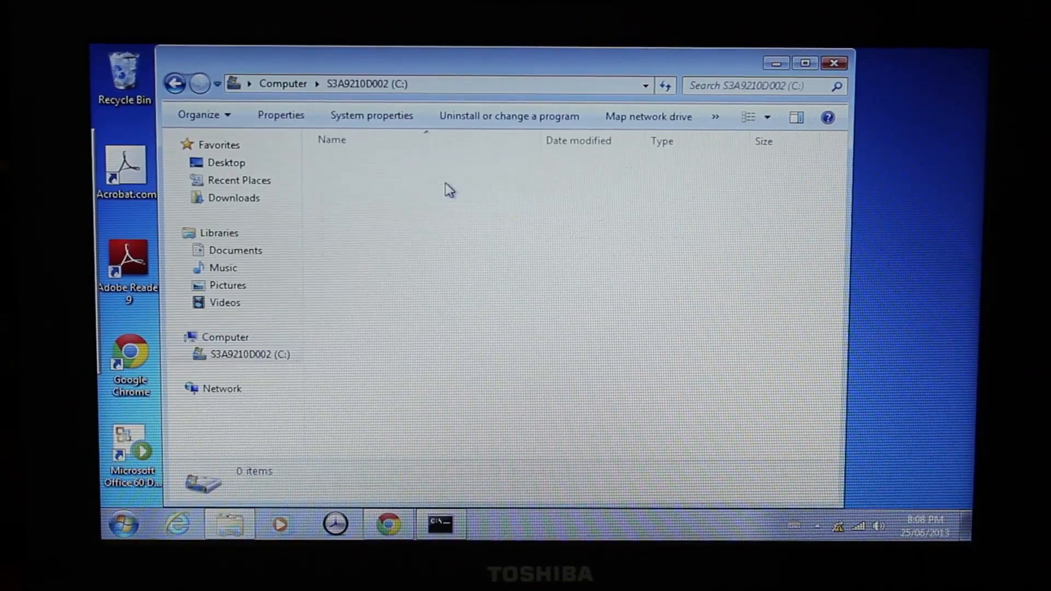
{"action": "left_click", "coordinate": [356, 165]}
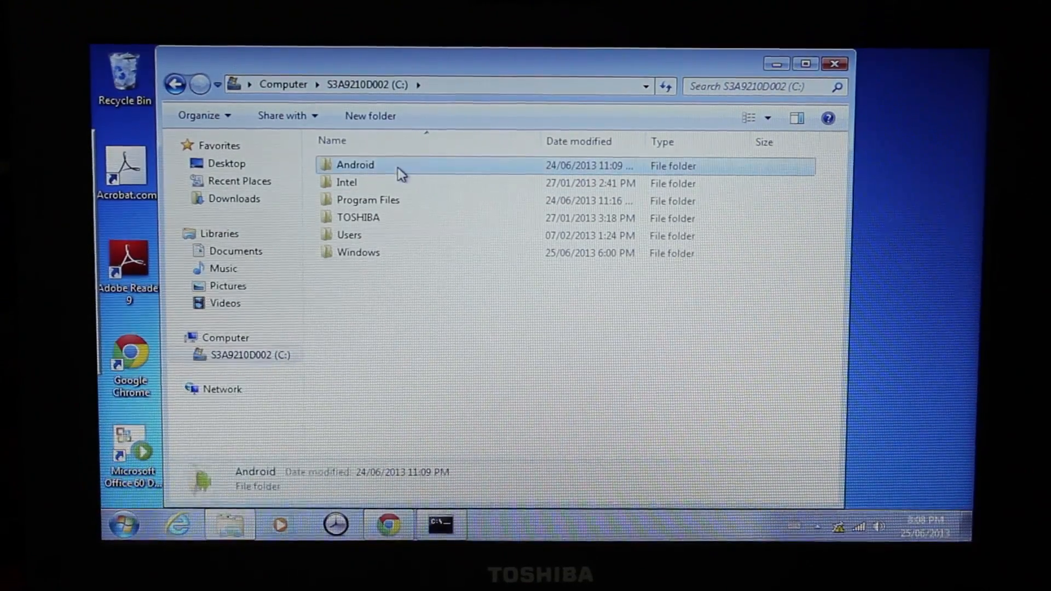
{"action": "double_click", "coordinate": [355, 164]}
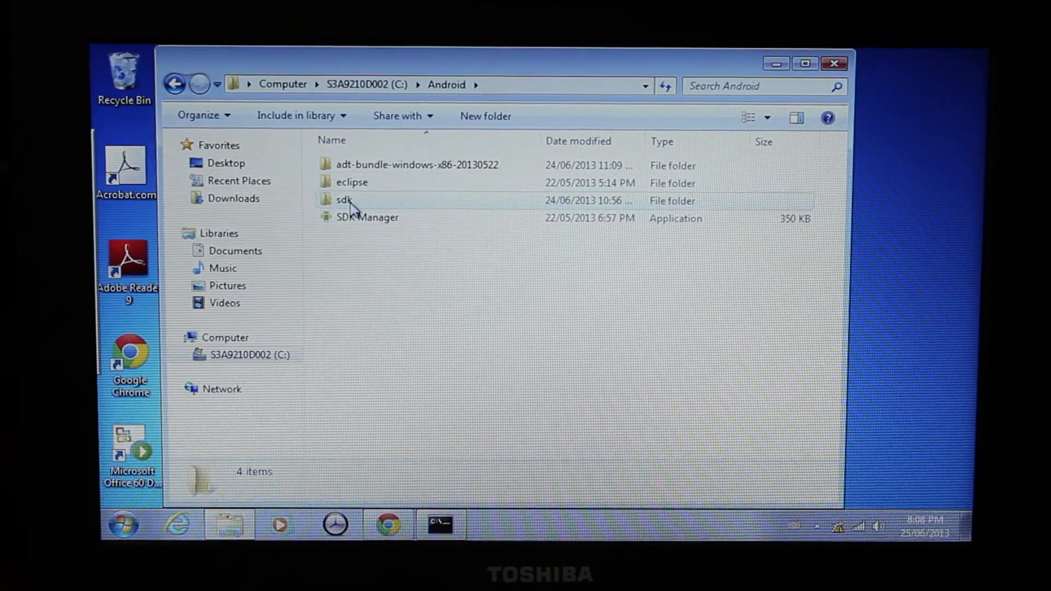
{"action": "double_click", "coordinate": [345, 199]}
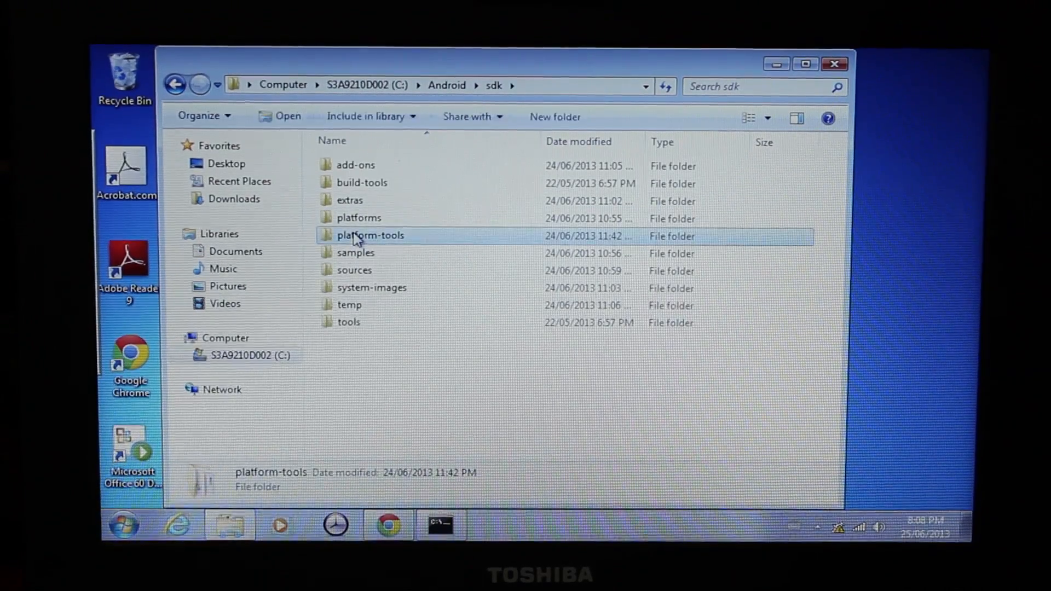
{"action": "double_click", "coordinate": [370, 235]}
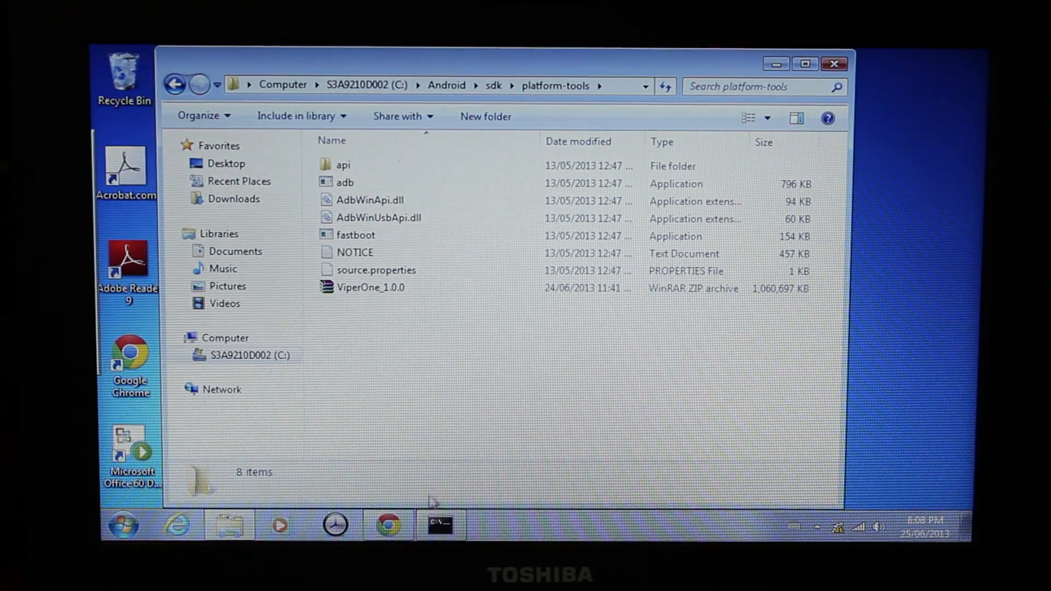
{"action": "left_click", "coordinate": [440, 525]}
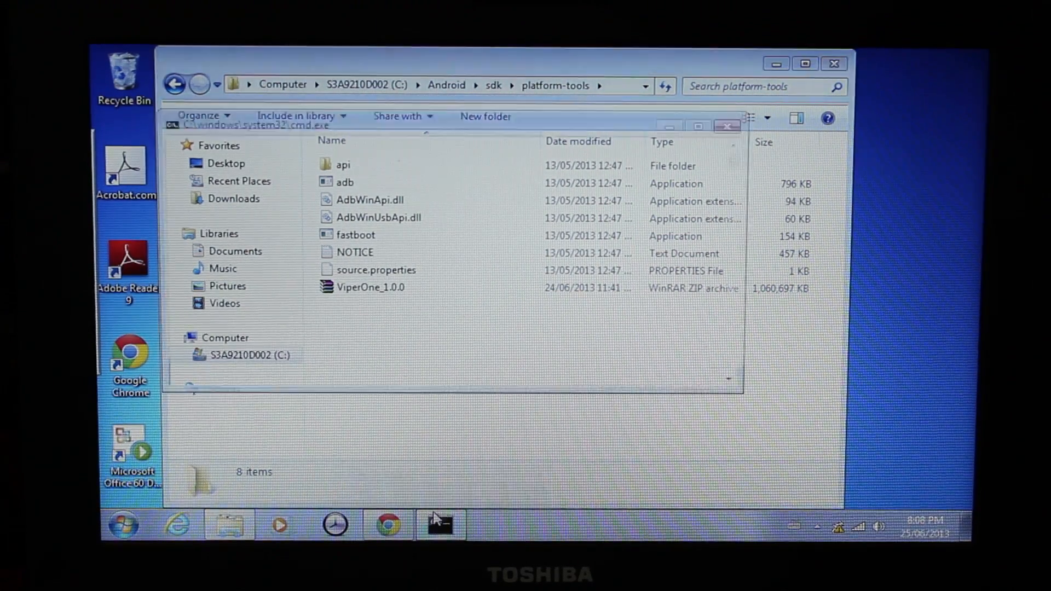
Step: Run 'adb sideload viperone_1.0.0.zip', sending the ROM to the phone at 100%
{"action": "type", "text": "adb sideload"}
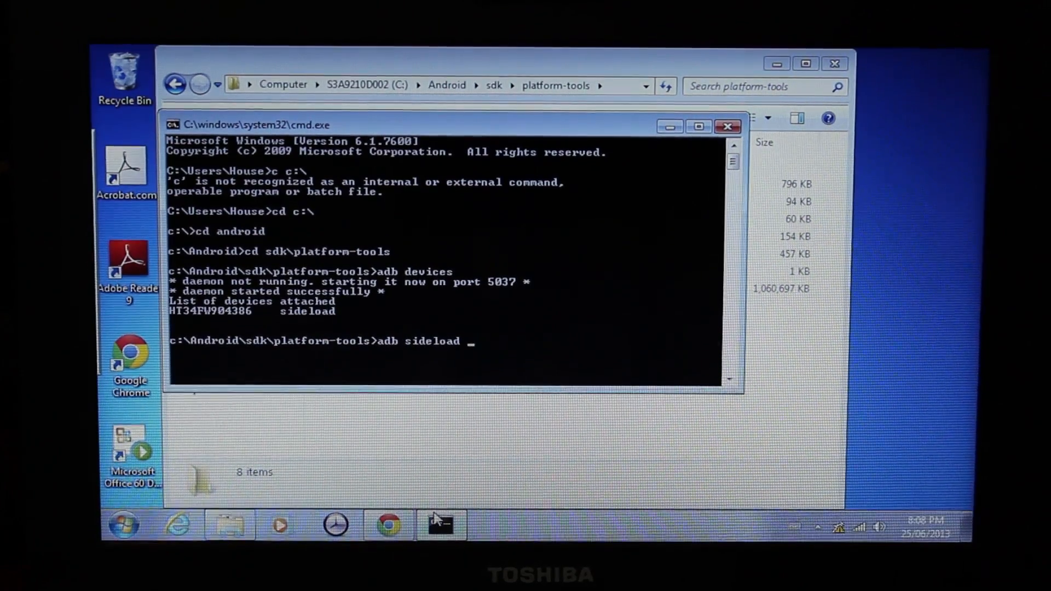
{"action": "type", "text": "viper"}
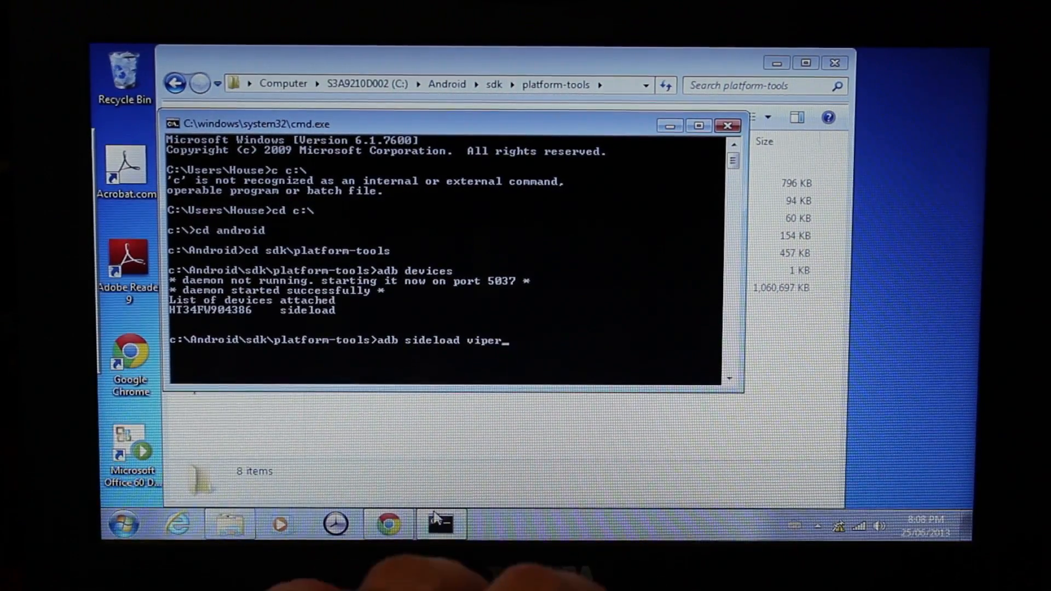
{"action": "type", "text": "one"}
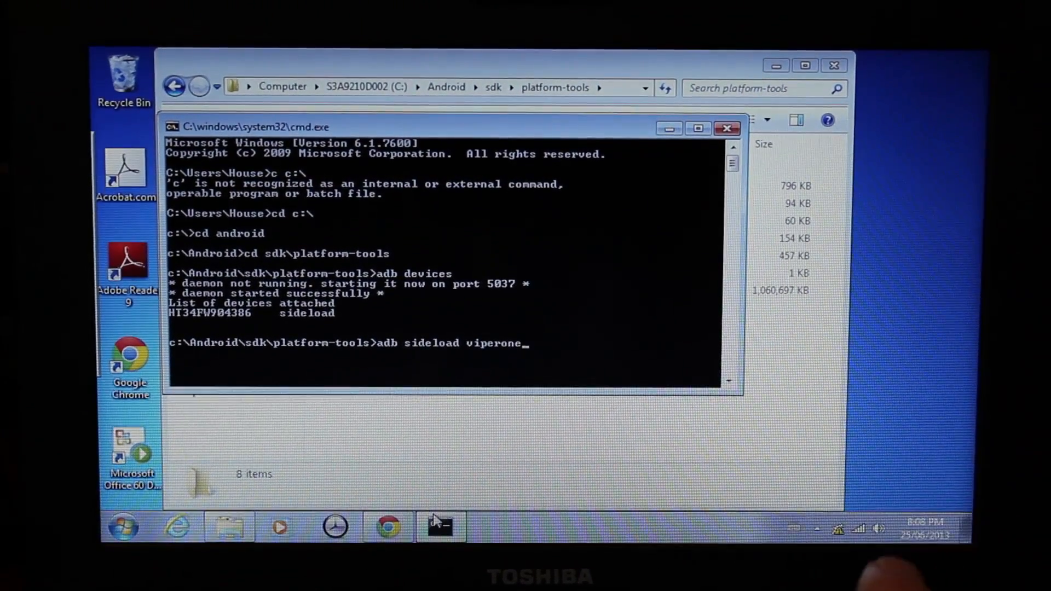
{"action": "type", "text": "_1"}
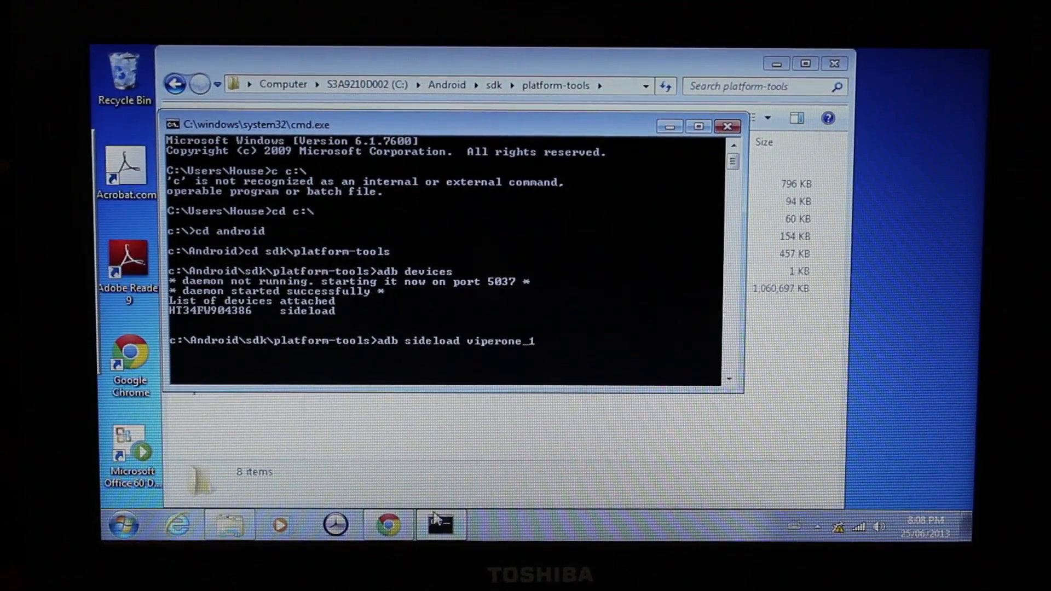
{"action": "type", "text": ".0.0"}
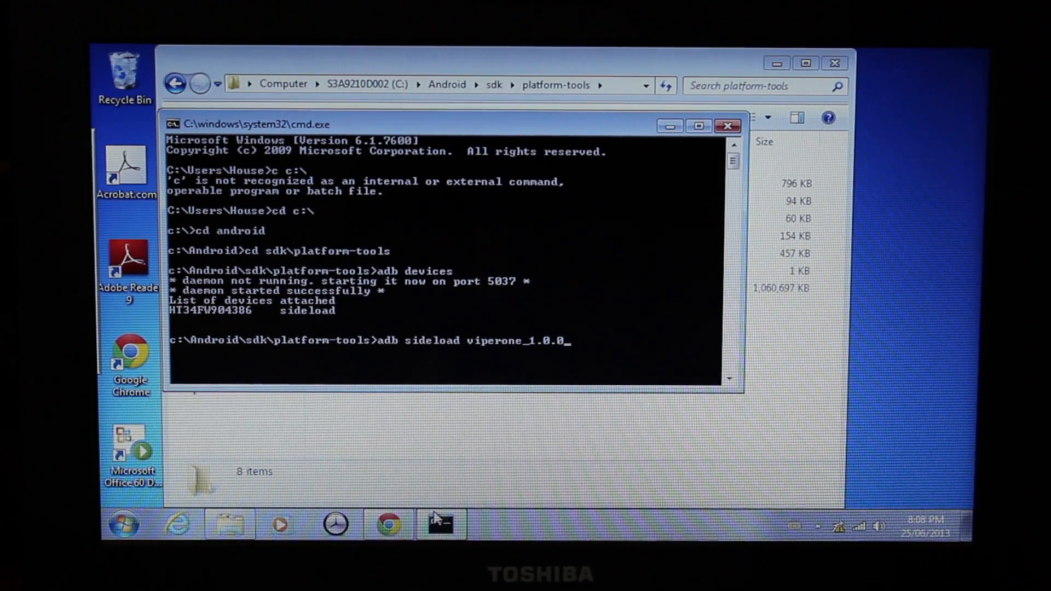
{"action": "type", "text": ".zip"}
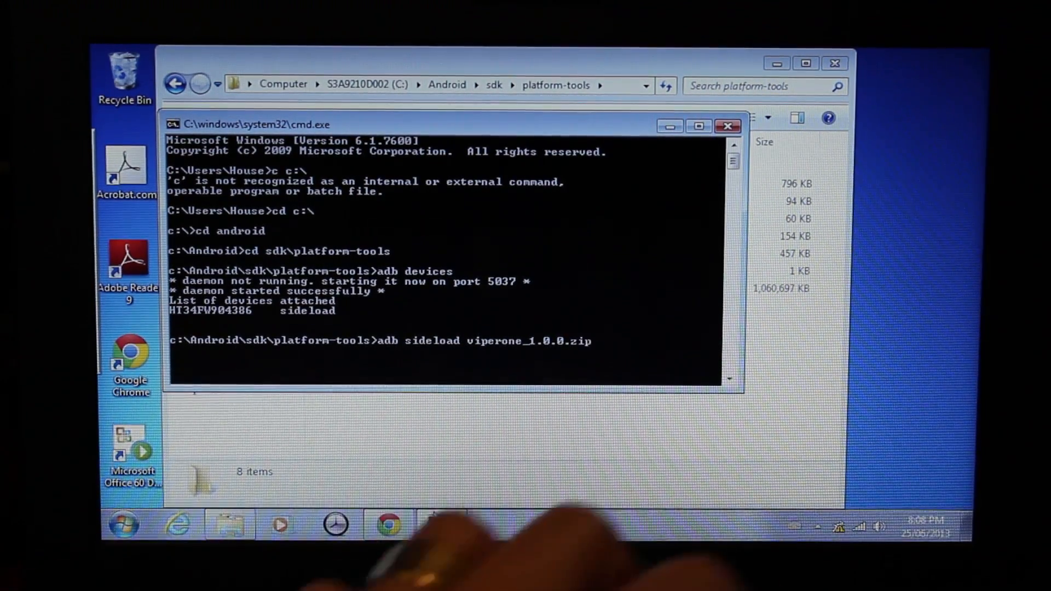
{"action": "key", "text": "enter"}
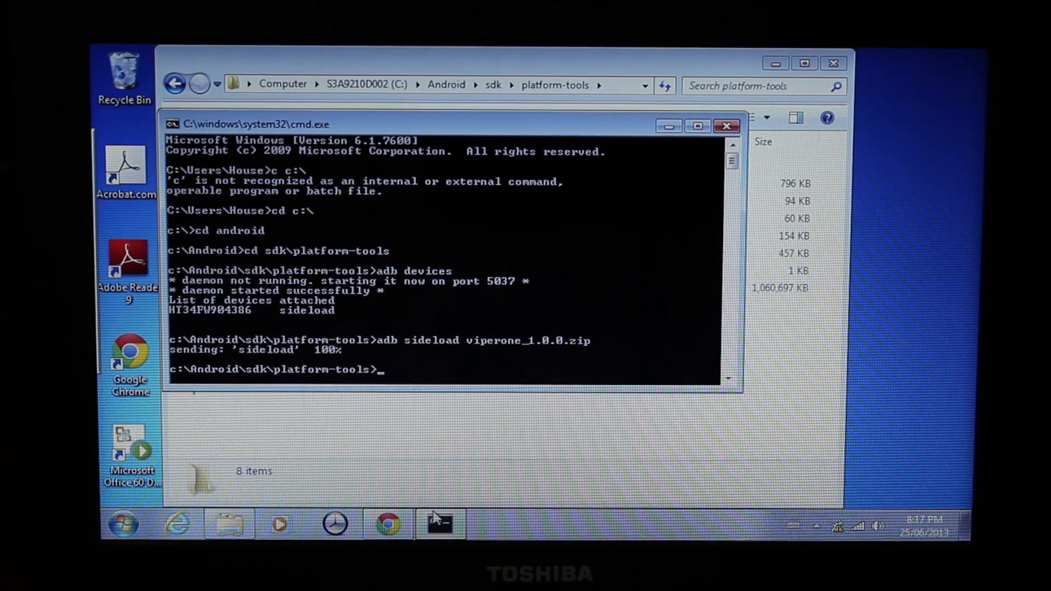
Step: Start typing the 'adb reboot' command in Command Prompt
{"action": "type", "text": "ad"}
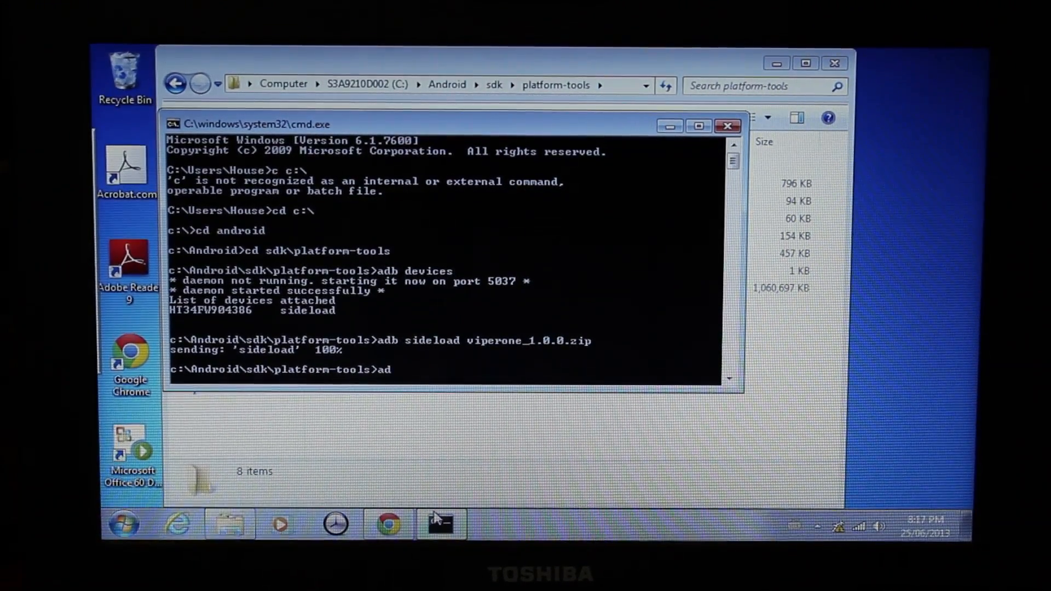
{"action": "type", "text": "reboo"}
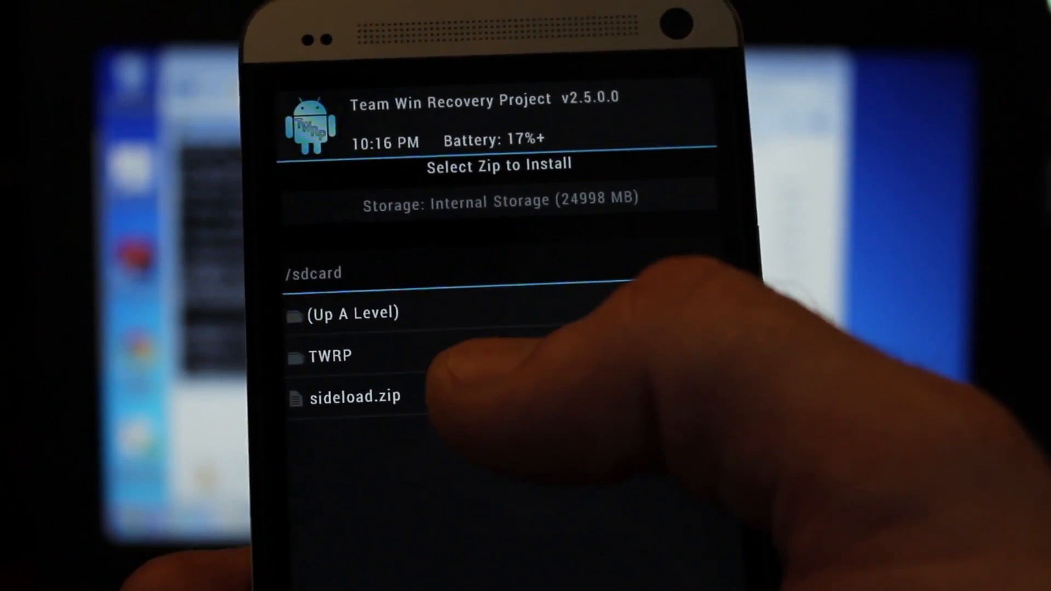
Step: Select sideload.zip in TWRP and scroll through the ViperOne Terms of Use
{"action": "left_click", "coordinate": [356, 397]}
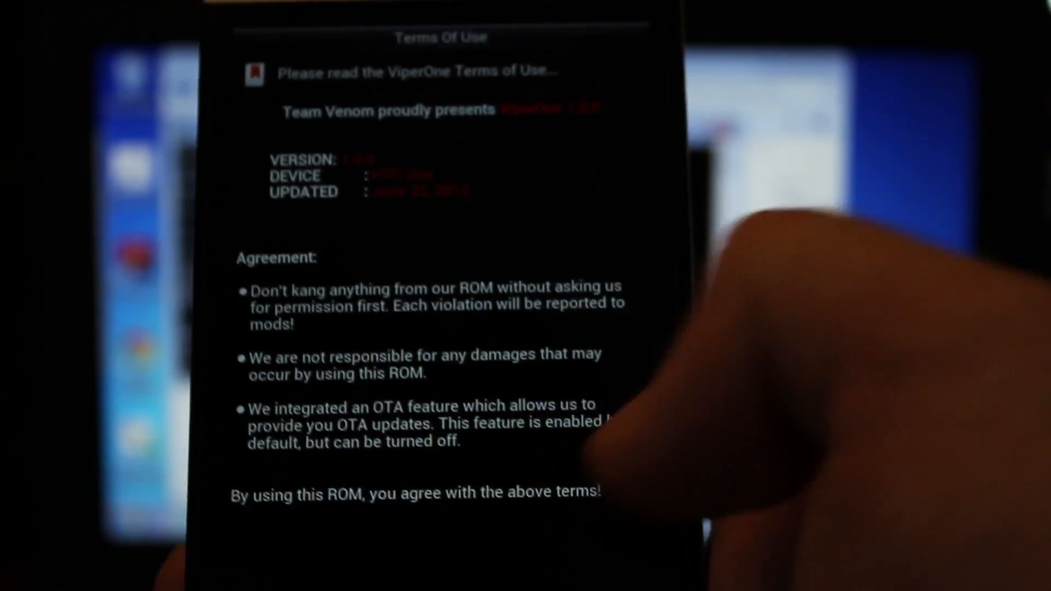
{"action": "scroll", "scroll_direction": "down", "scroll_amount": 3}
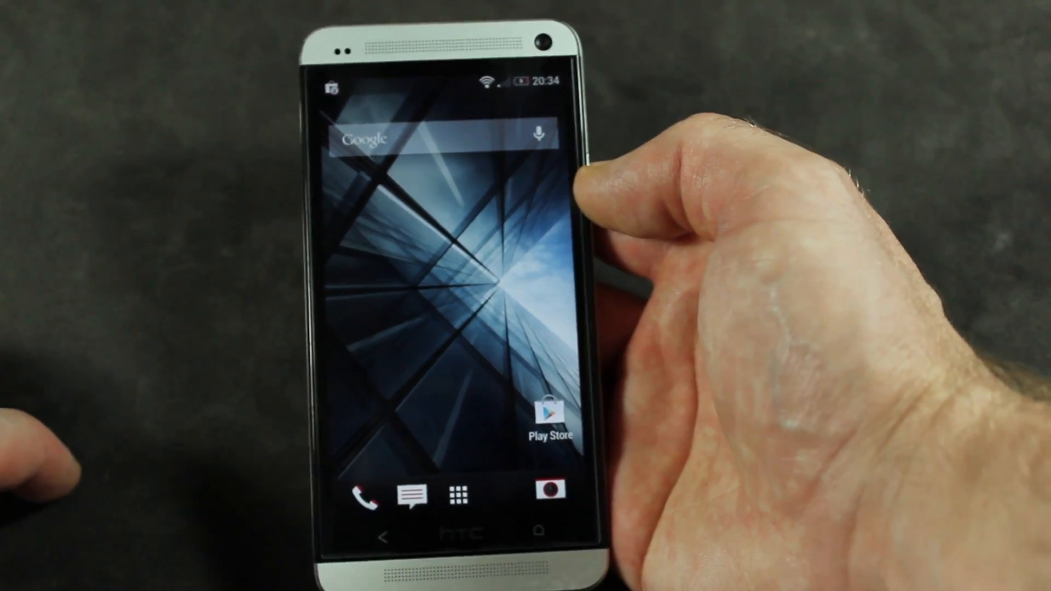
Step: Open Settings and go to Storage, showing 24.03GB available of 32.00GB
{"action": "left_click_drag", "start_coordinate": [435, 81], "coordinate": [436, 269]}
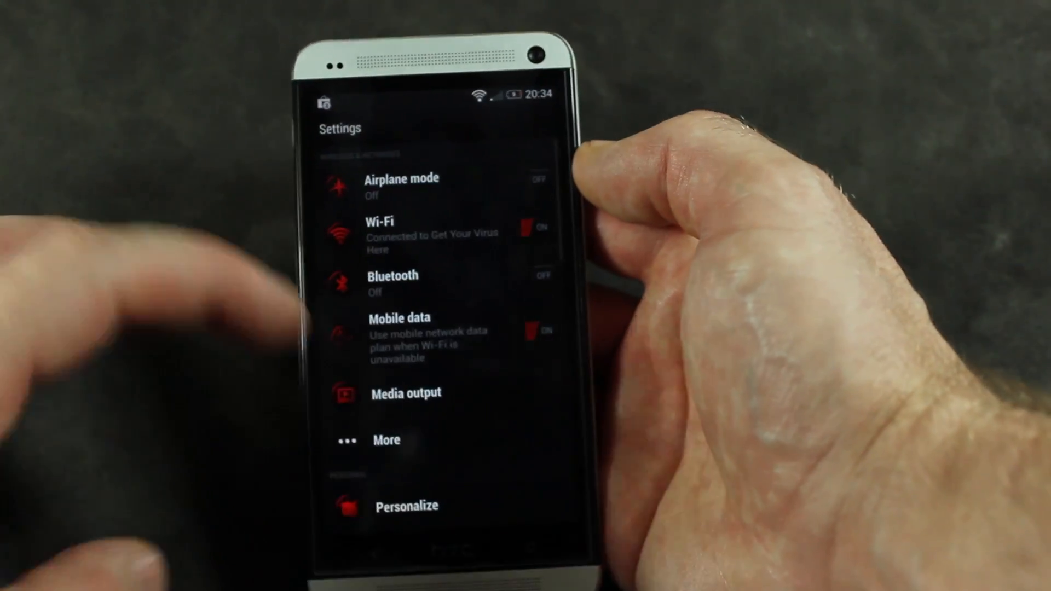
{"action": "scroll", "scroll_direction": "down", "scroll_amount": 3}
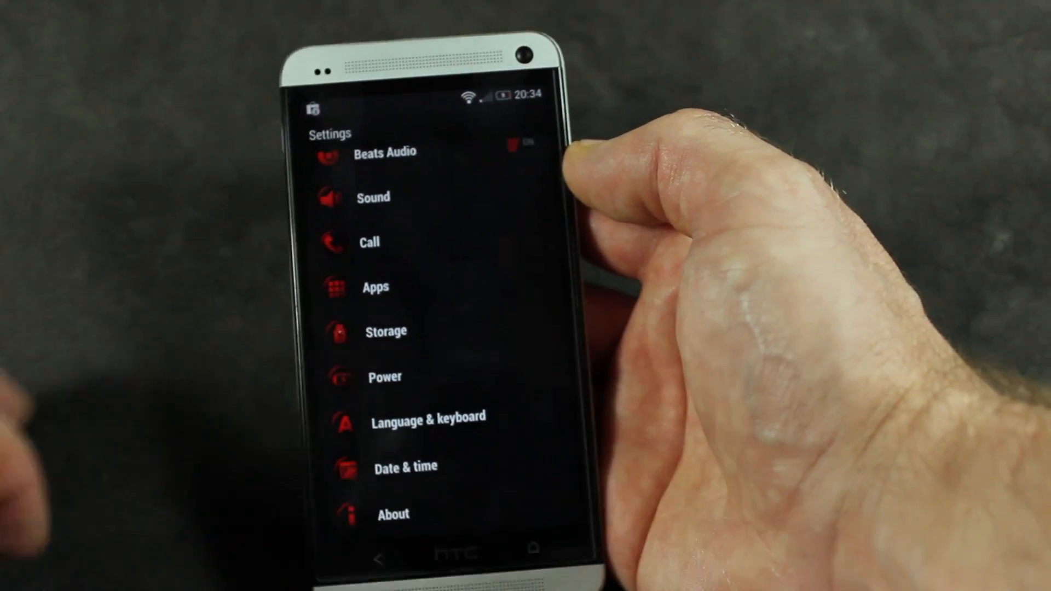
{"action": "left_click", "coordinate": [386, 331]}
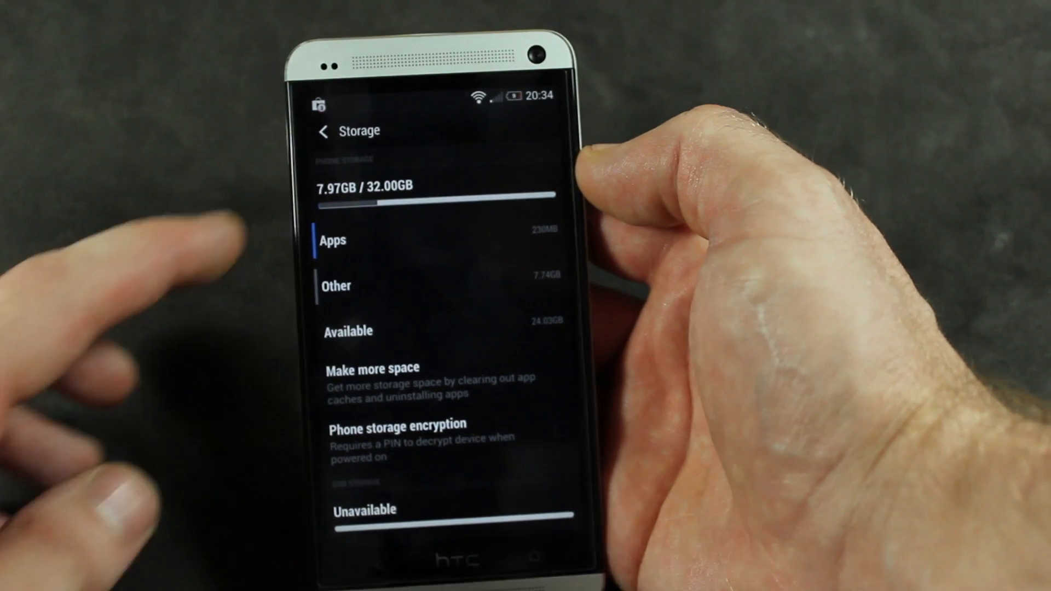